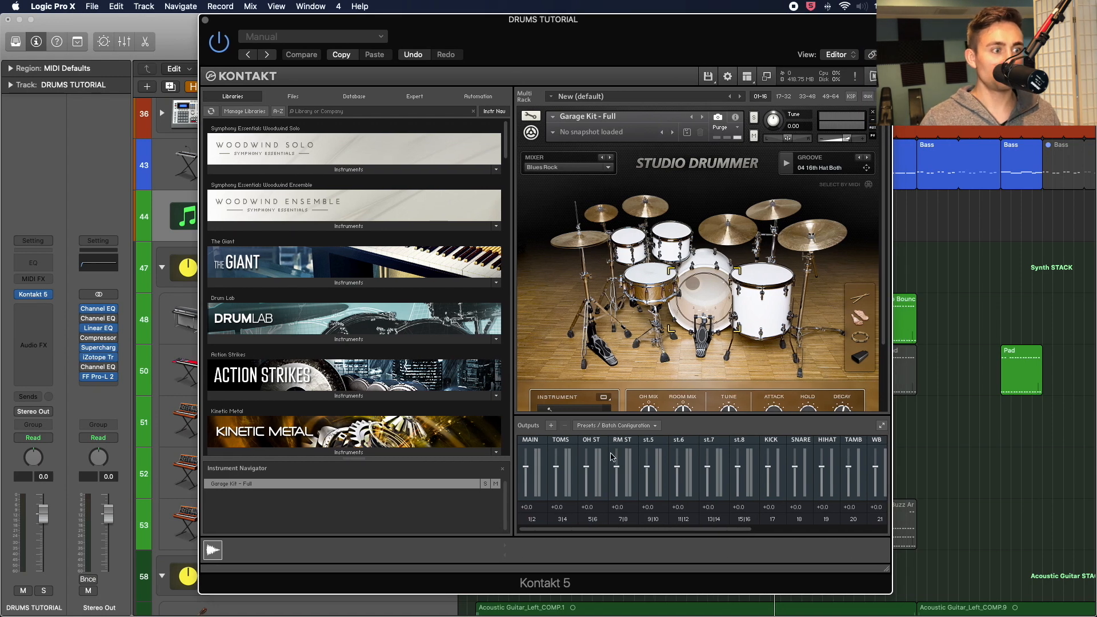
mouse_move(677, 445)
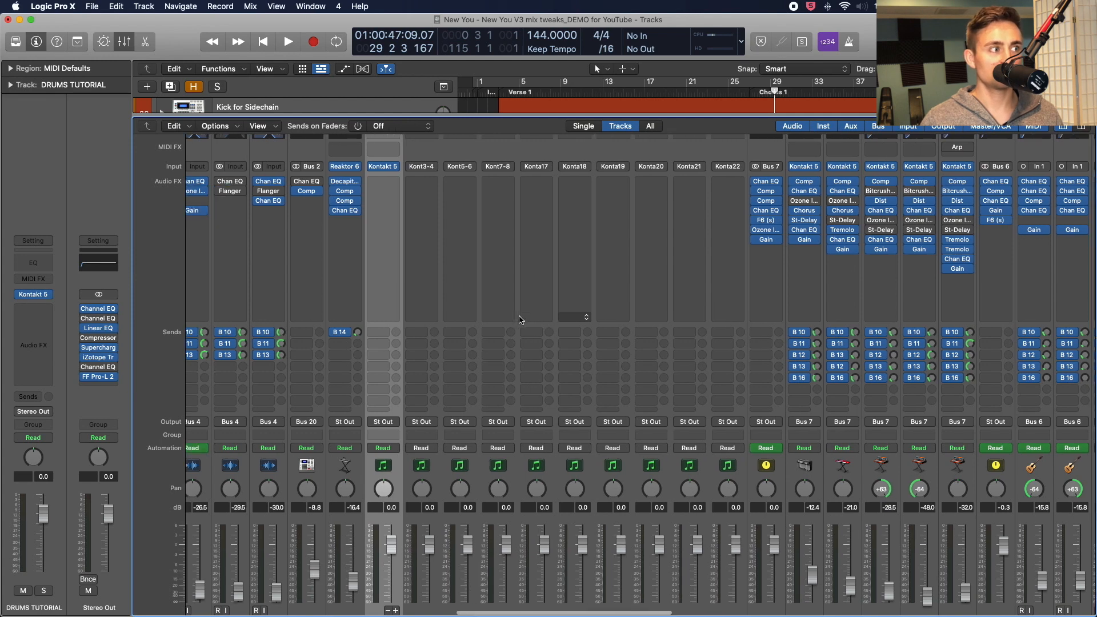
Scroll the mixer to the Kontakt kit's separate drum output channels.
scroll(down, 3)
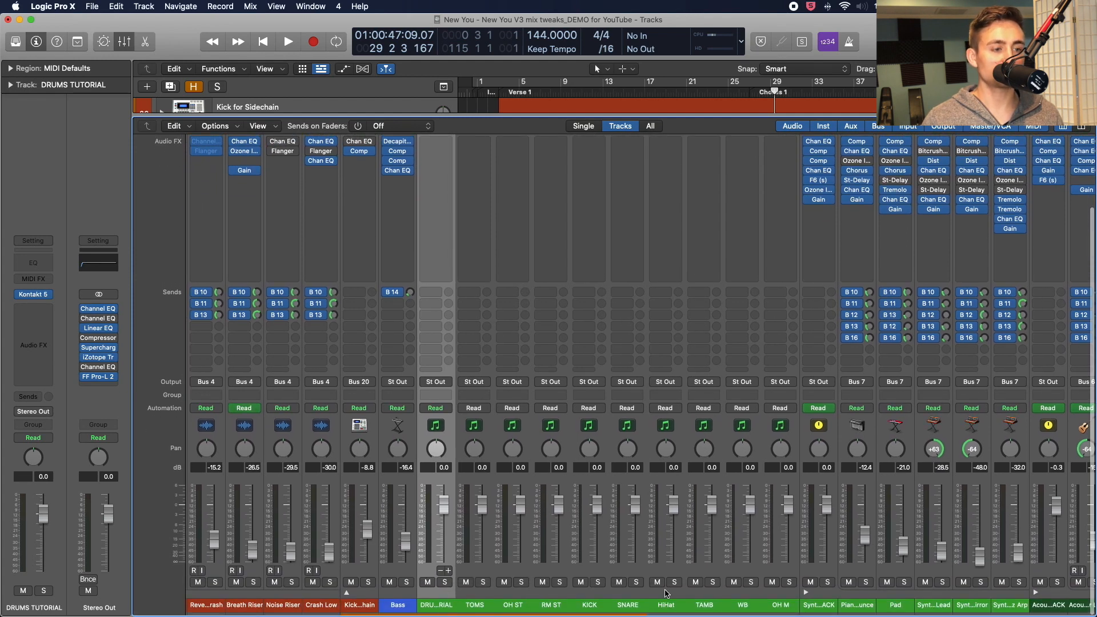
mouse_move(467, 604)
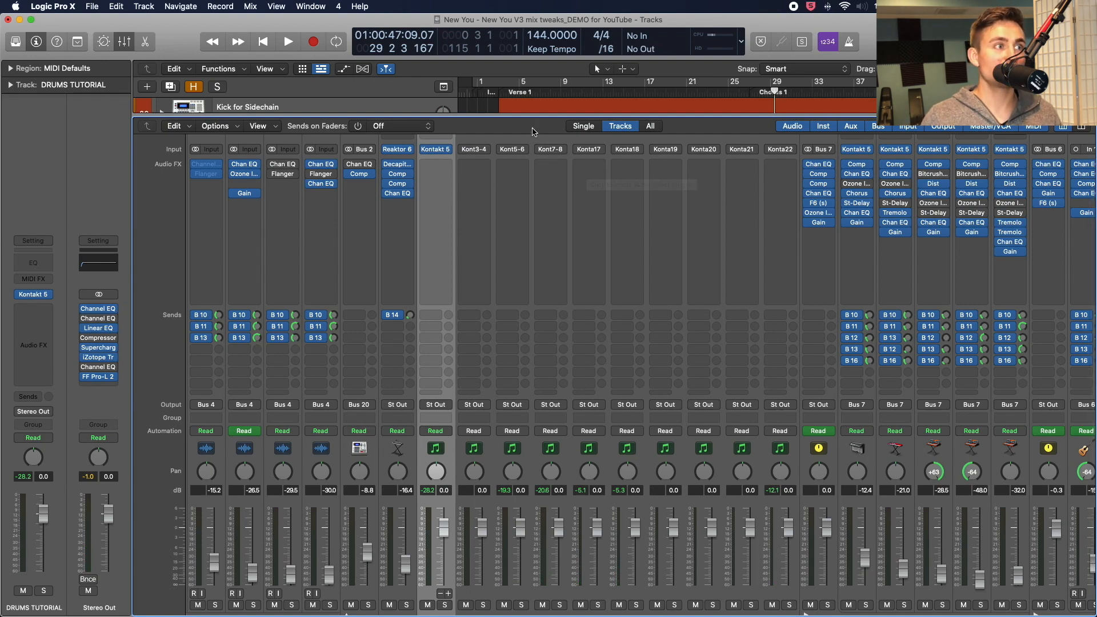
mouse_move(489, 115)
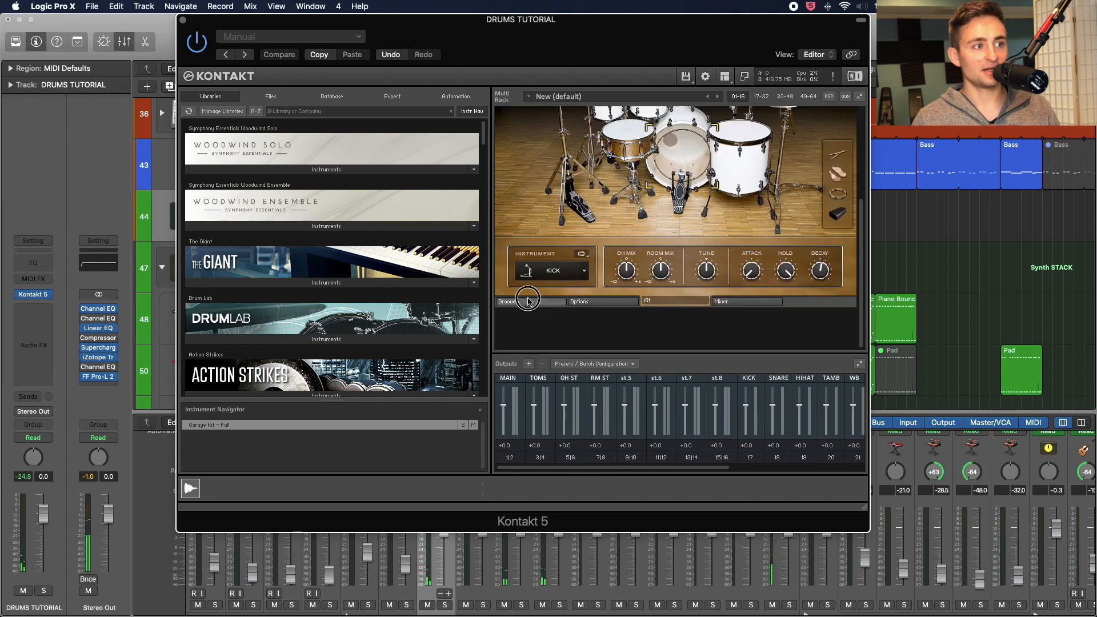
Open Studio Drummer's mixer and switch the hi-hat channel output between HIHAT and Master.
click(746, 301)
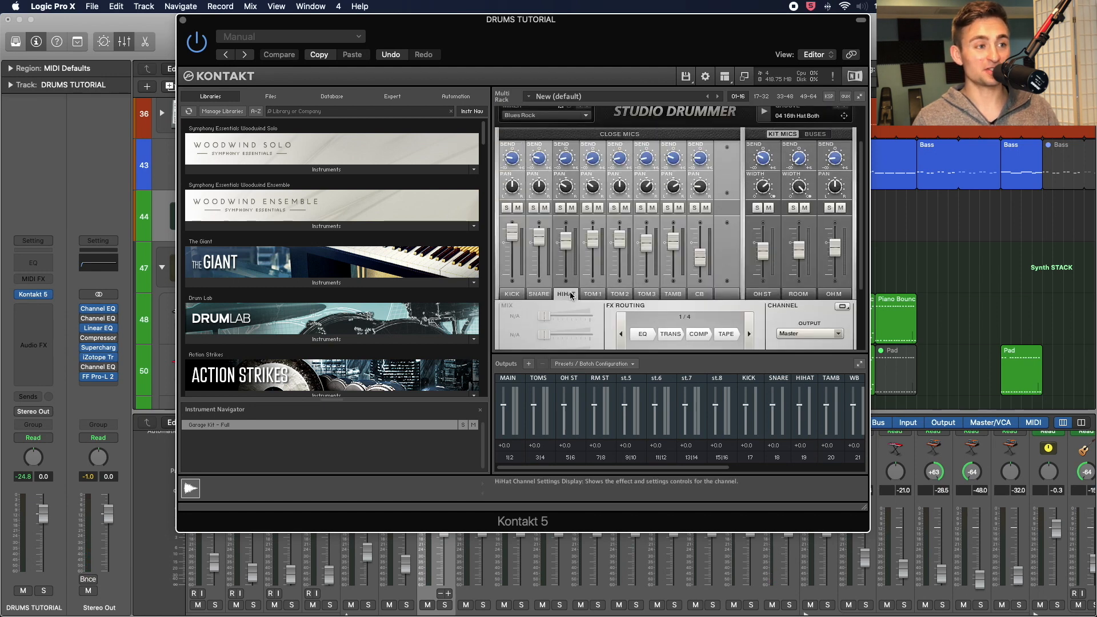
mouse_move(807, 333)
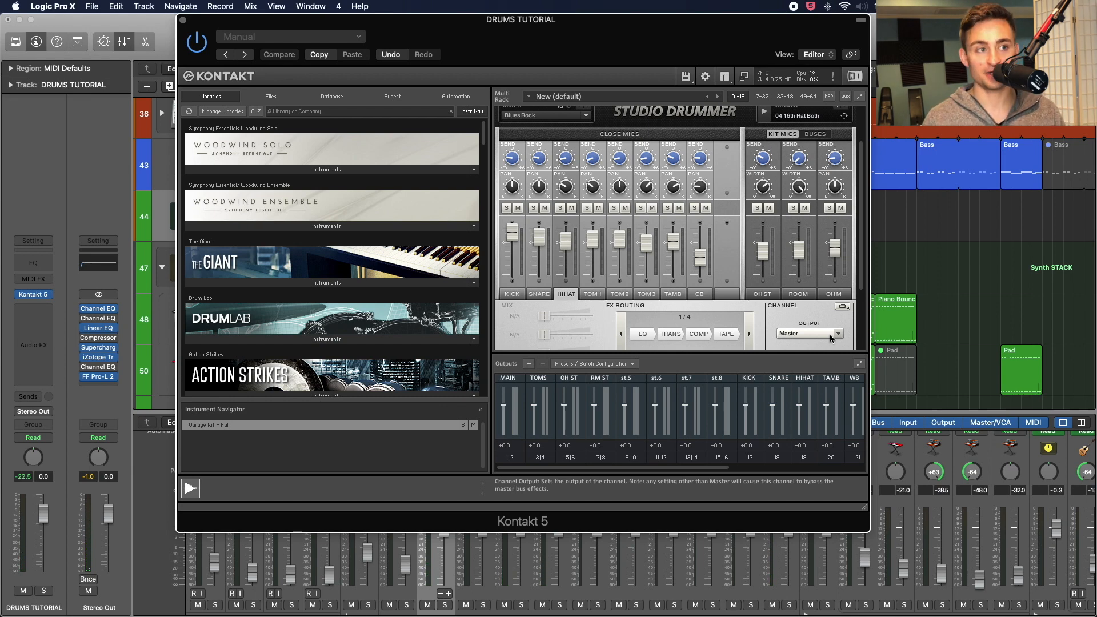
click(808, 333)
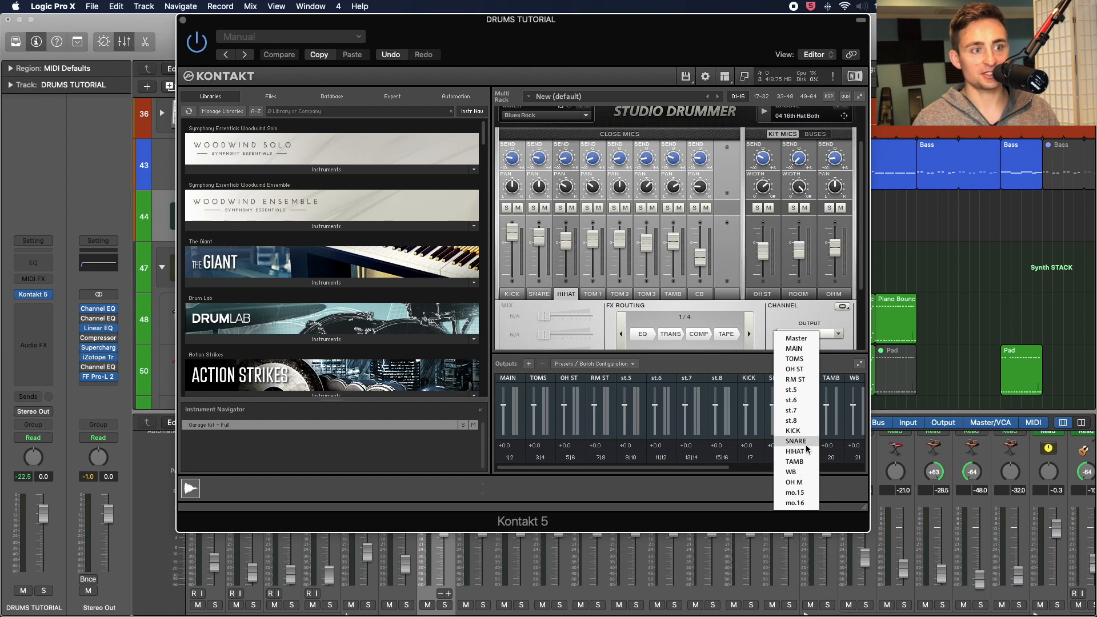
click(794, 450)
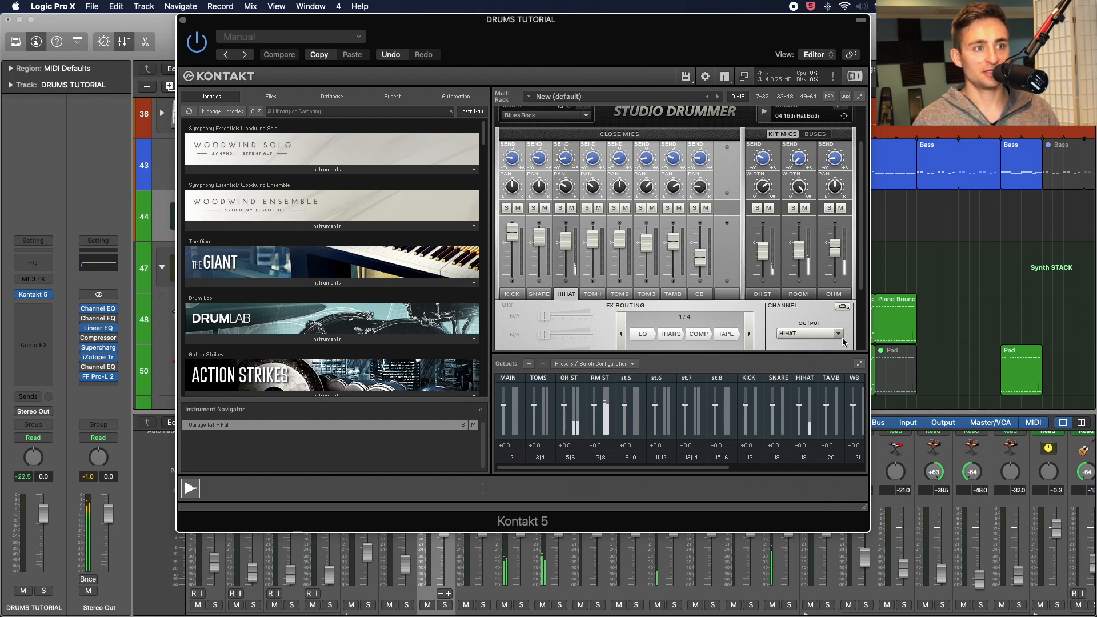
click(808, 333)
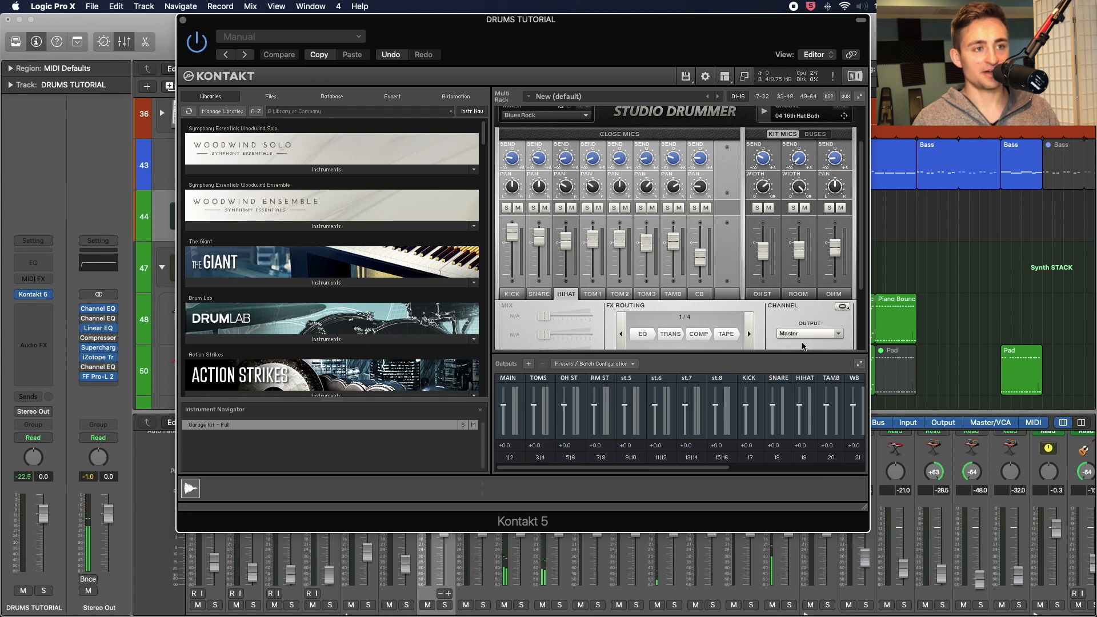
click(808, 333)
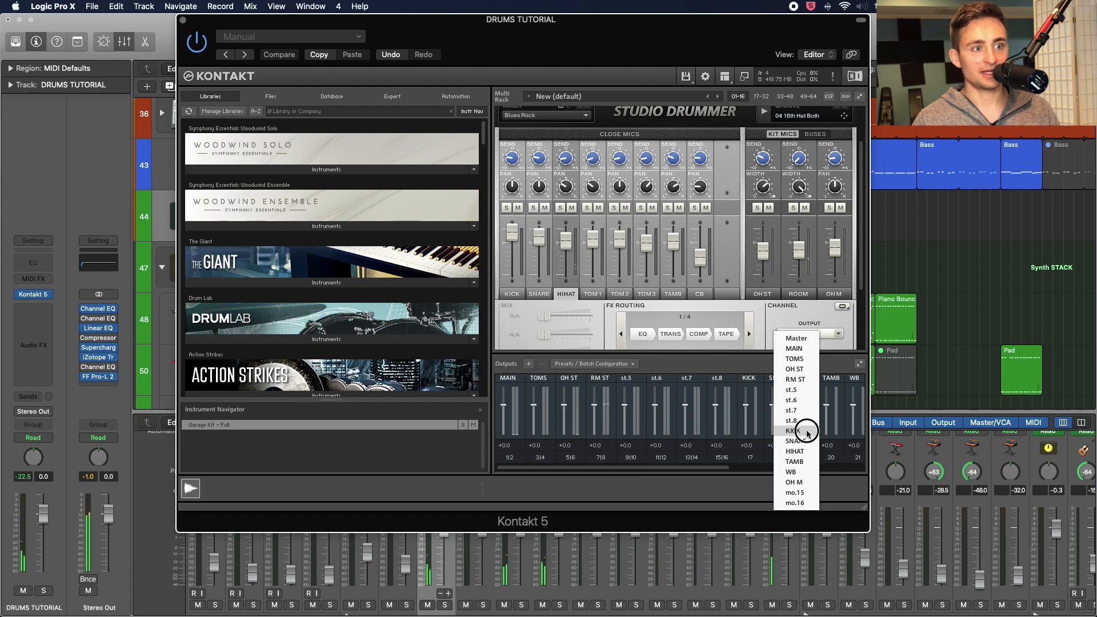
mouse_move(805, 338)
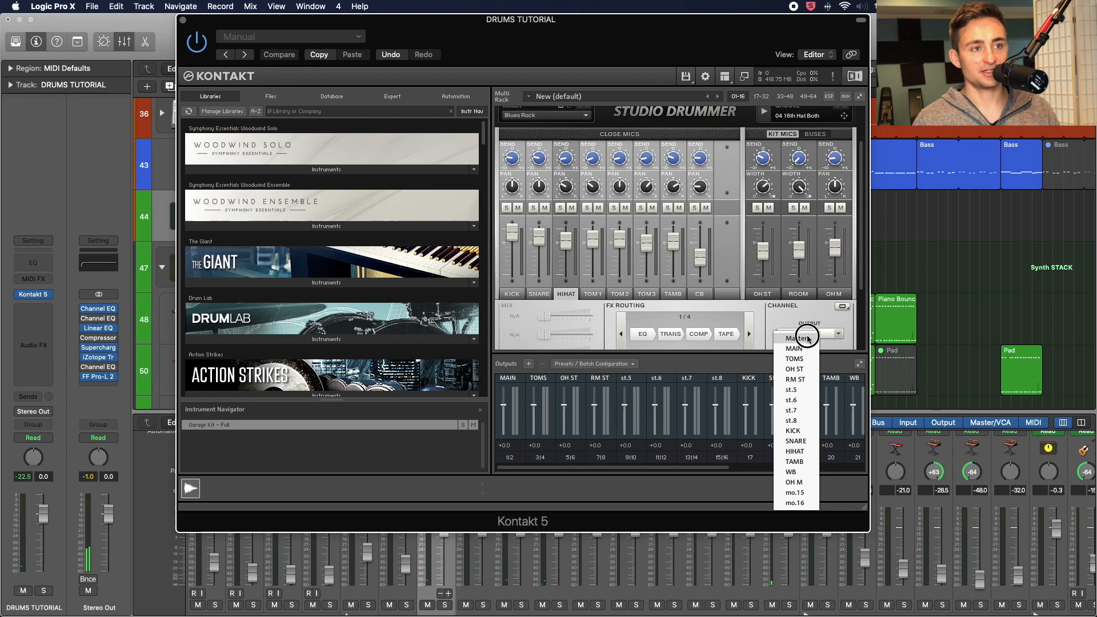
mouse_move(795, 451)
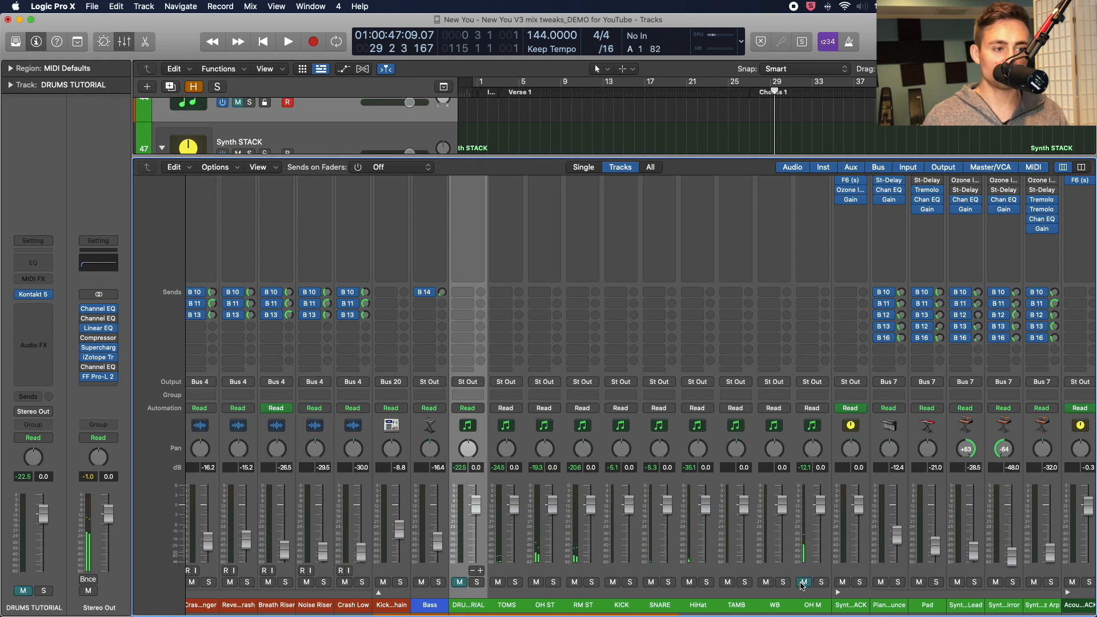
Mute the OH M mic channel strip in the mixer.
click(536, 582)
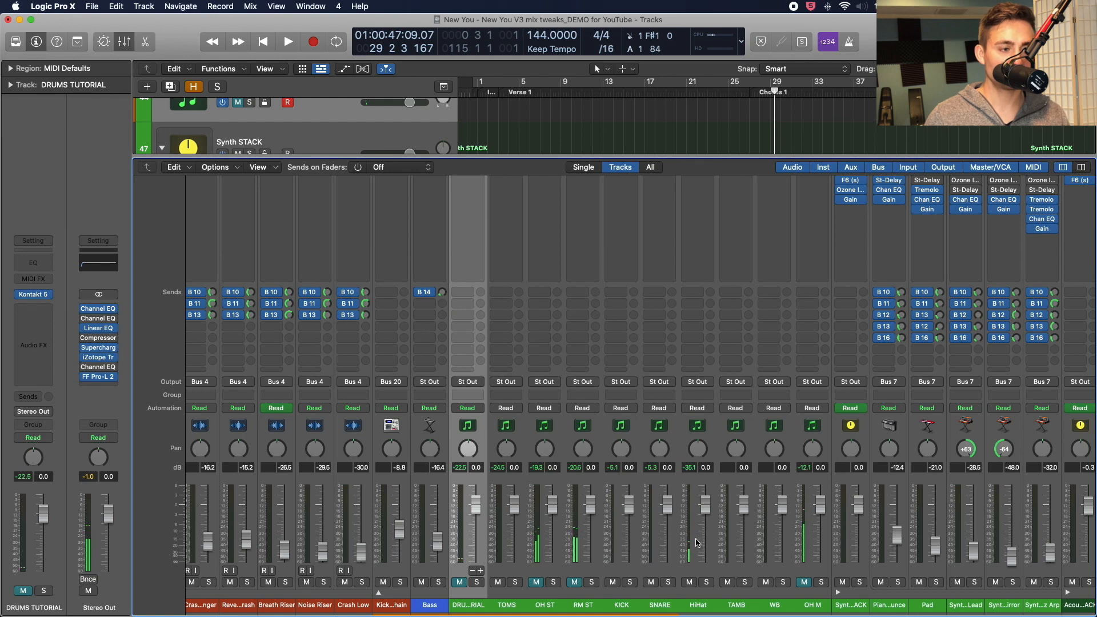
mouse_move(701, 546)
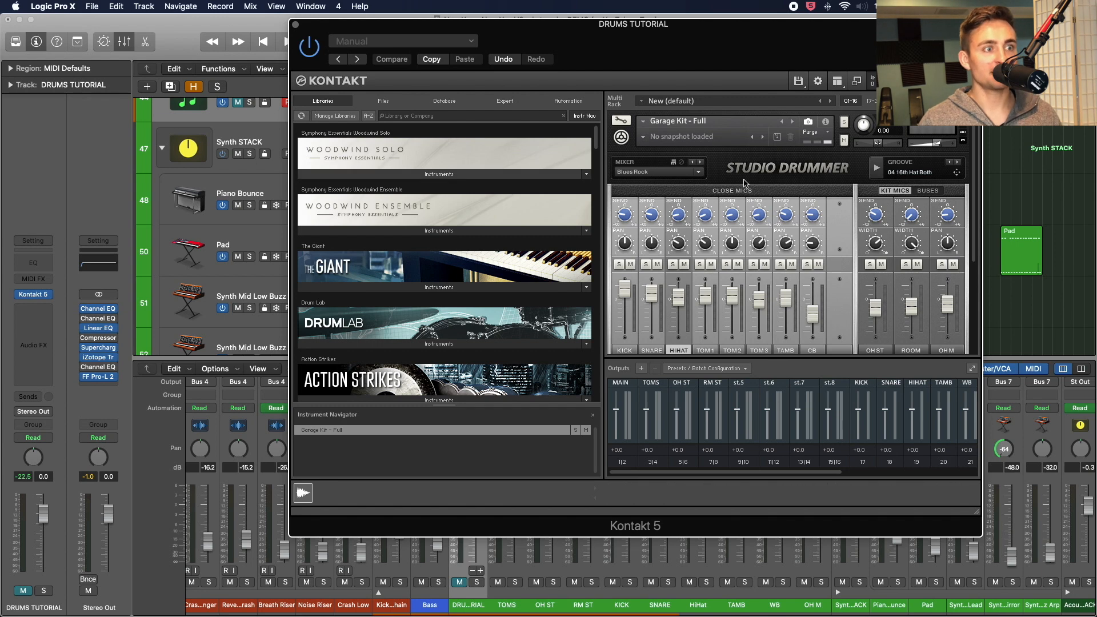
mouse_move(689, 355)
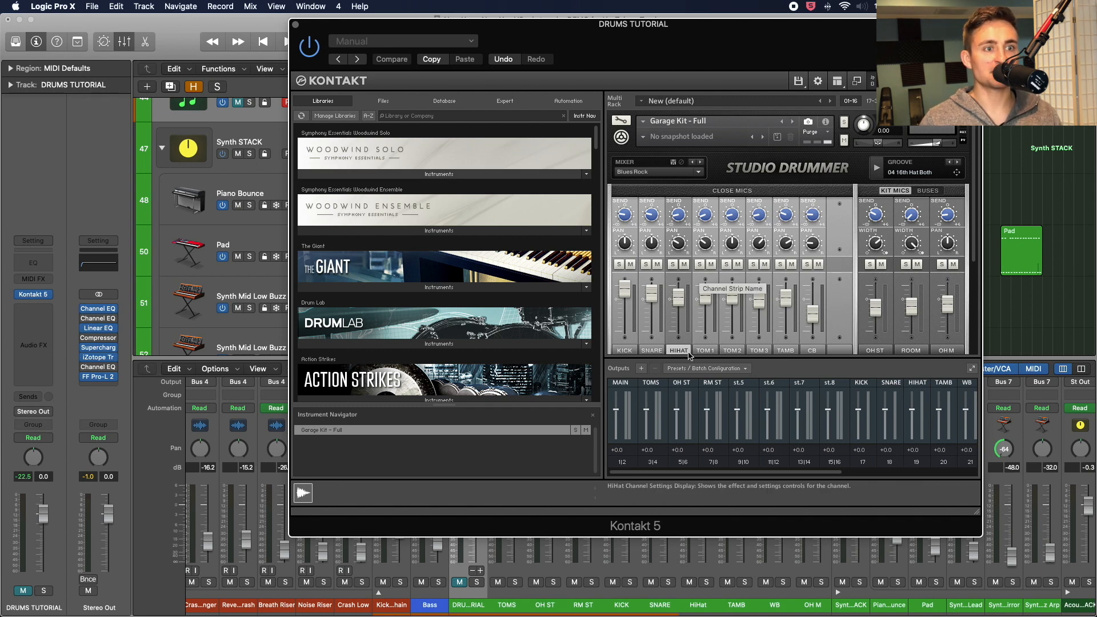
mouse_move(721, 408)
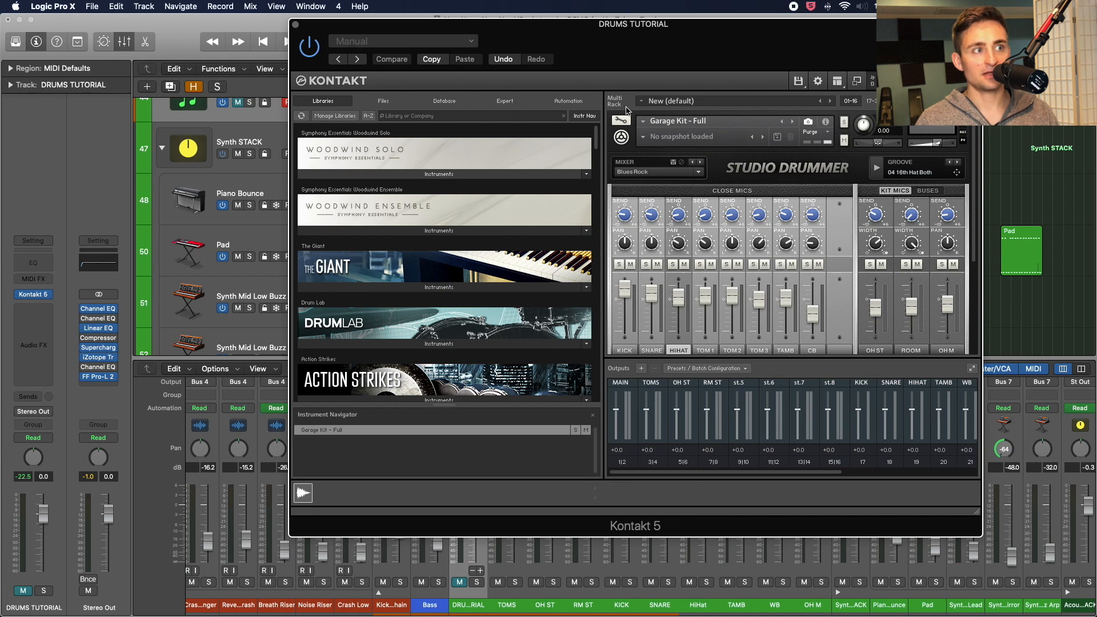
Put the Garage Kit in edit mode and select the Dir Hihat group to show its settings.
click(716, 160)
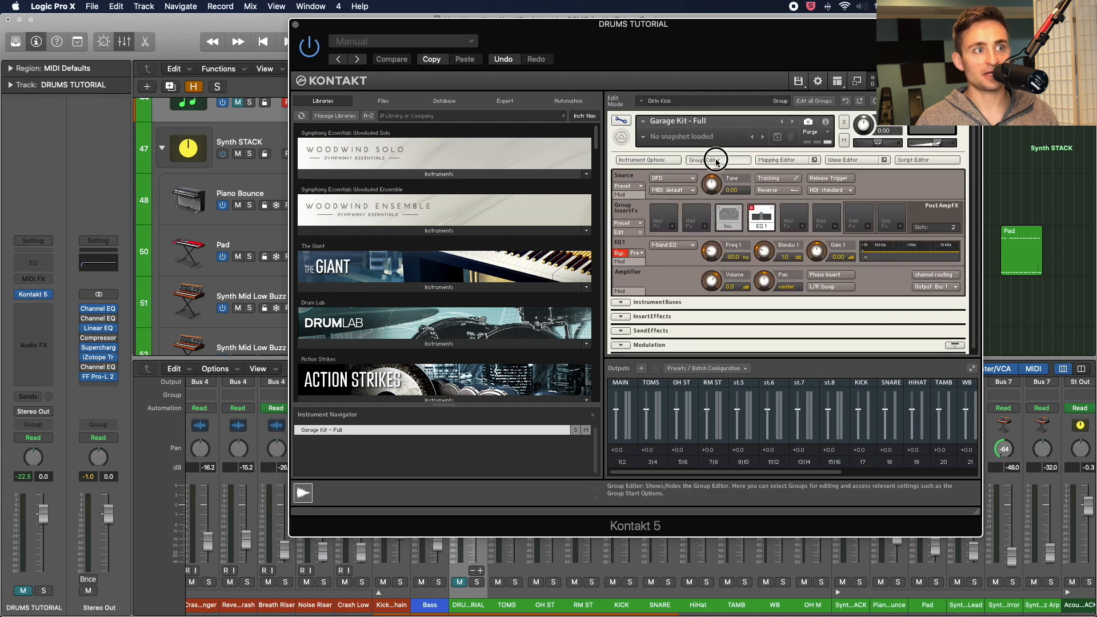
click(717, 160)
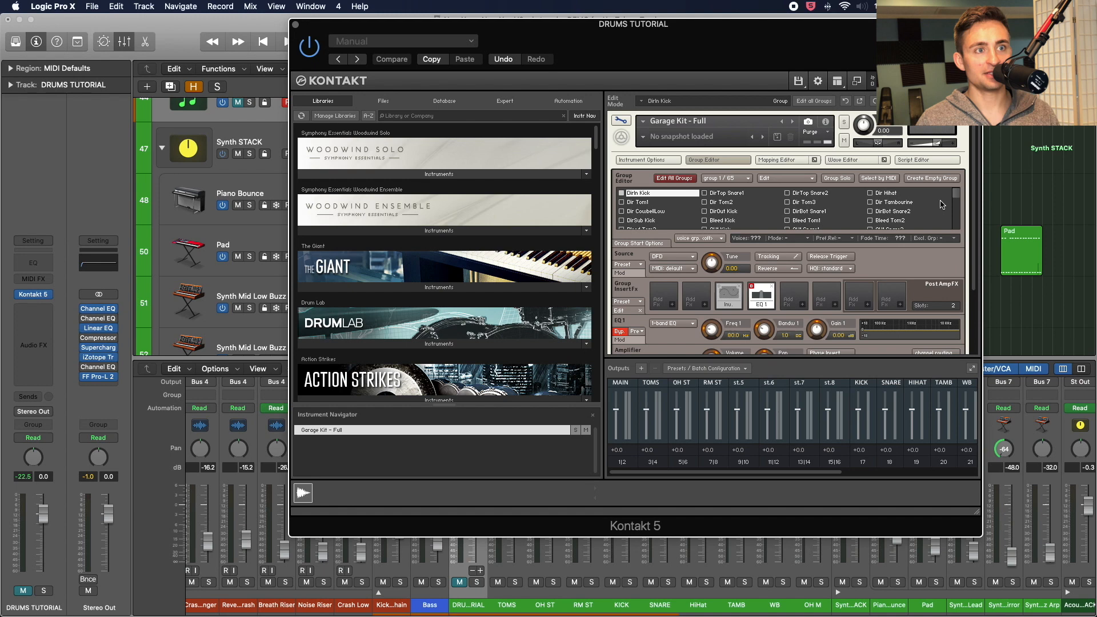
scroll(down, 3)
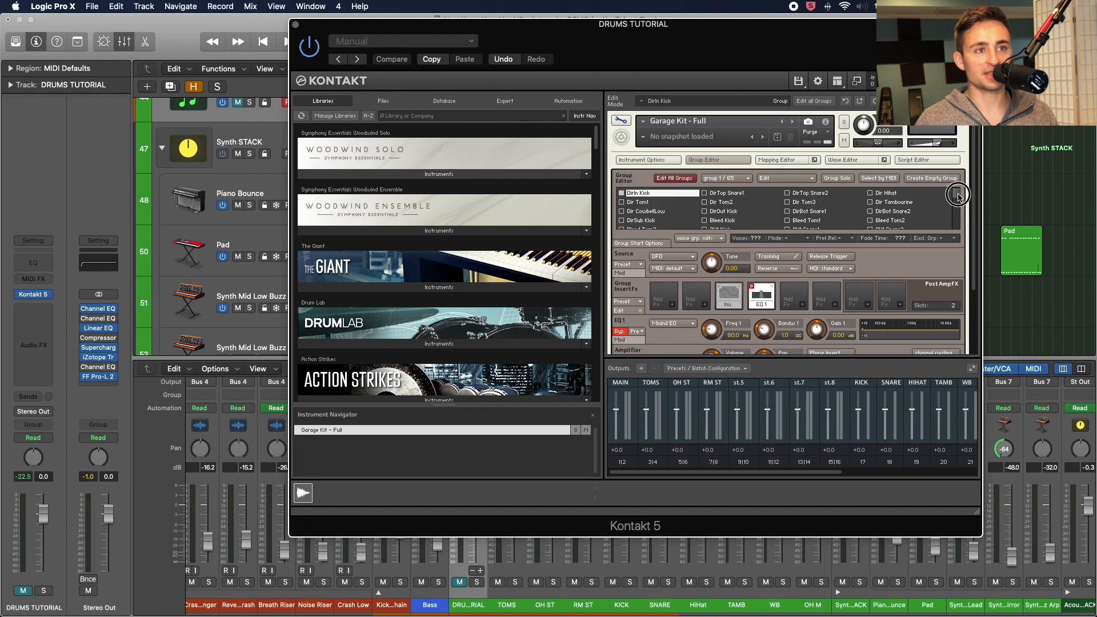
click(887, 192)
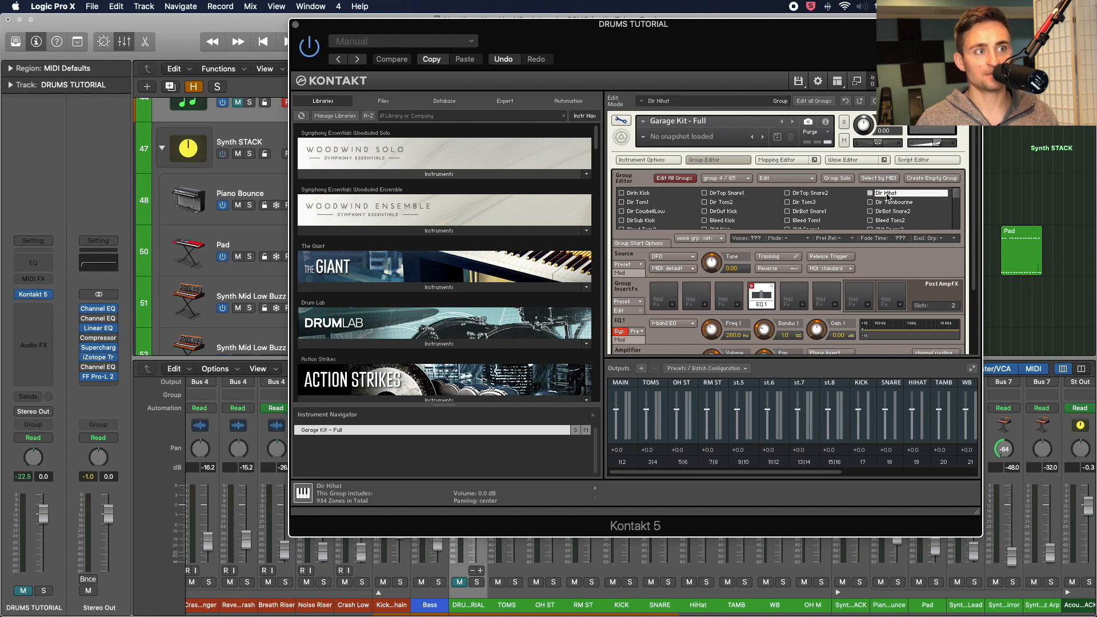
mouse_move(673, 177)
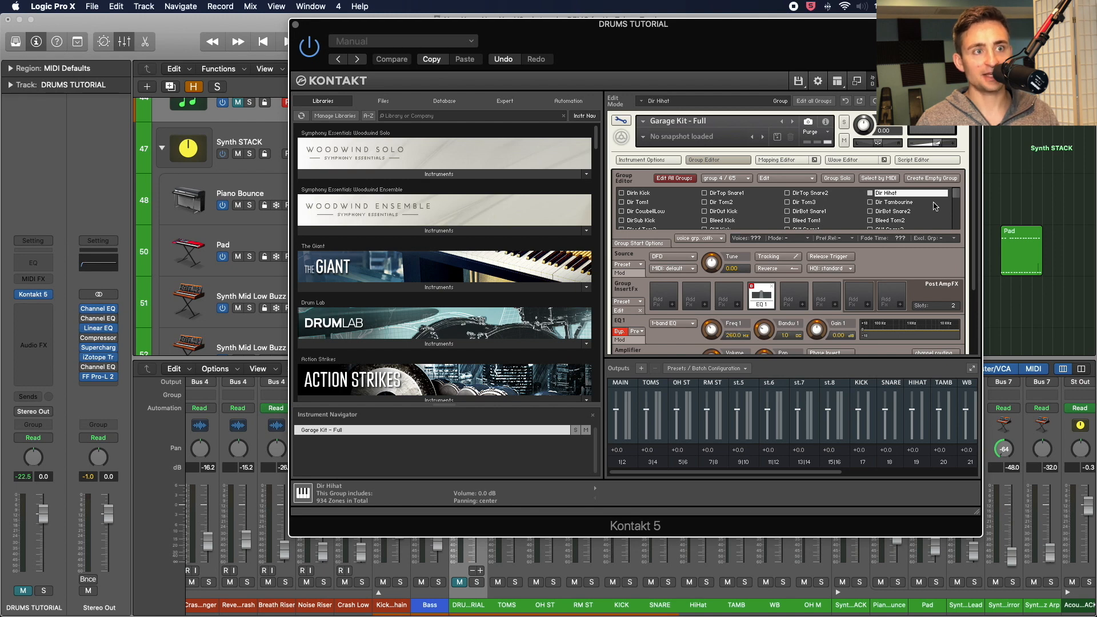
click(956, 227)
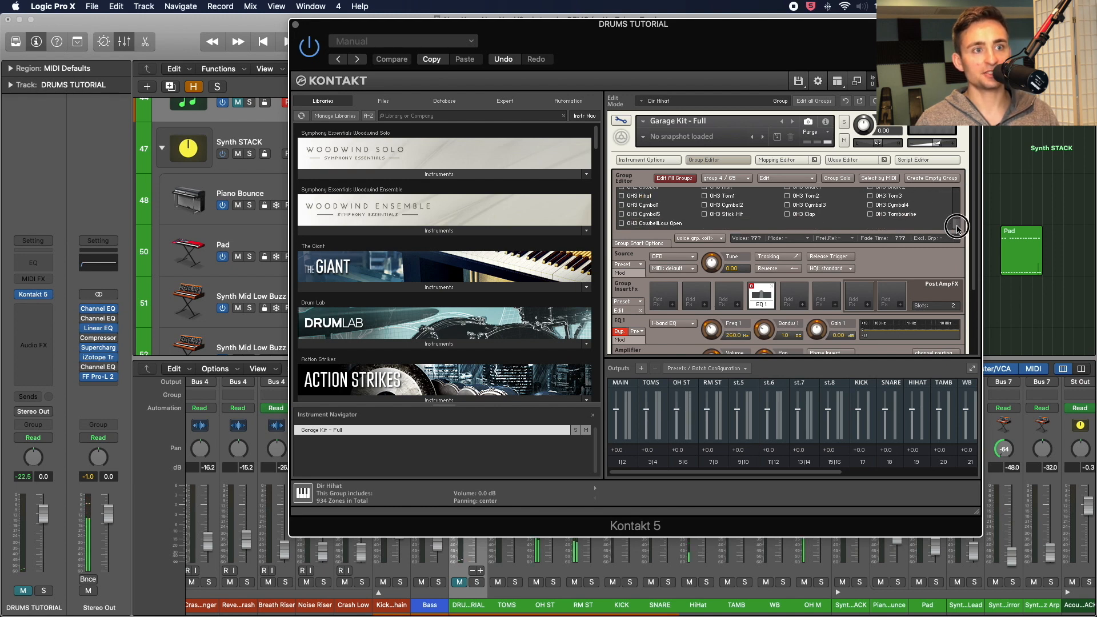
scroll(down, 3)
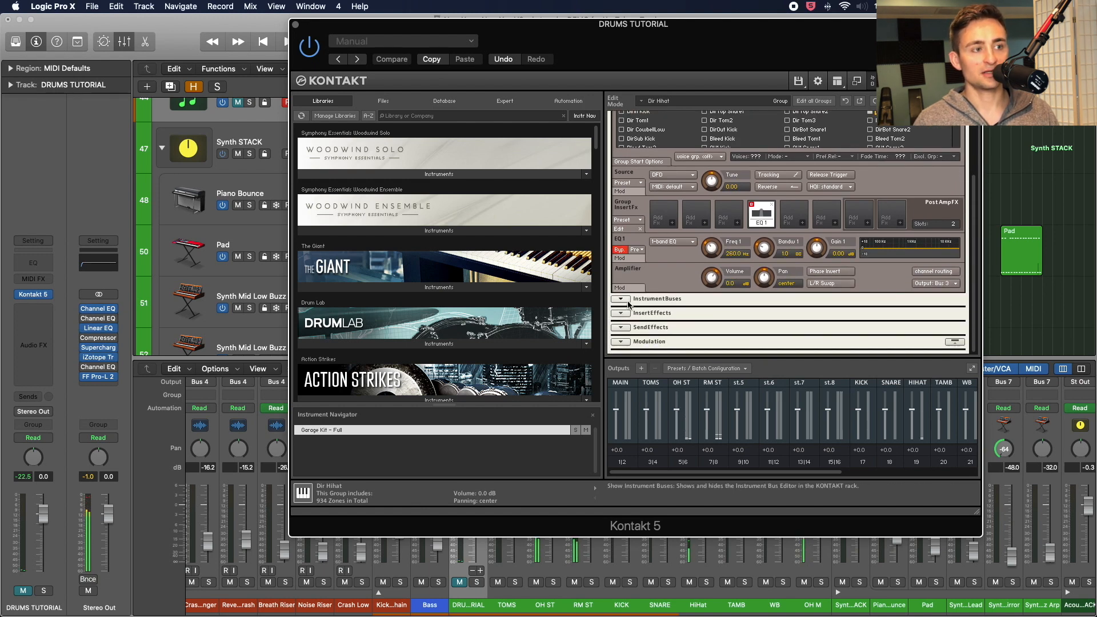
Expand the Instrument Buses editor to reveal Bus 3's insert effects.
click(620, 299)
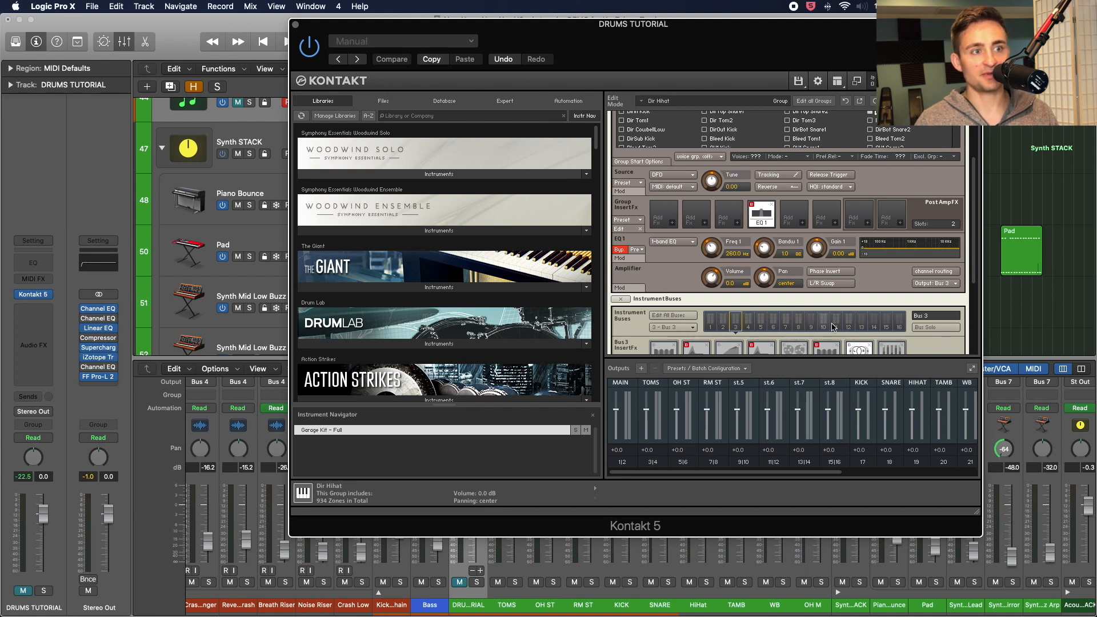
mouse_move(835, 329)
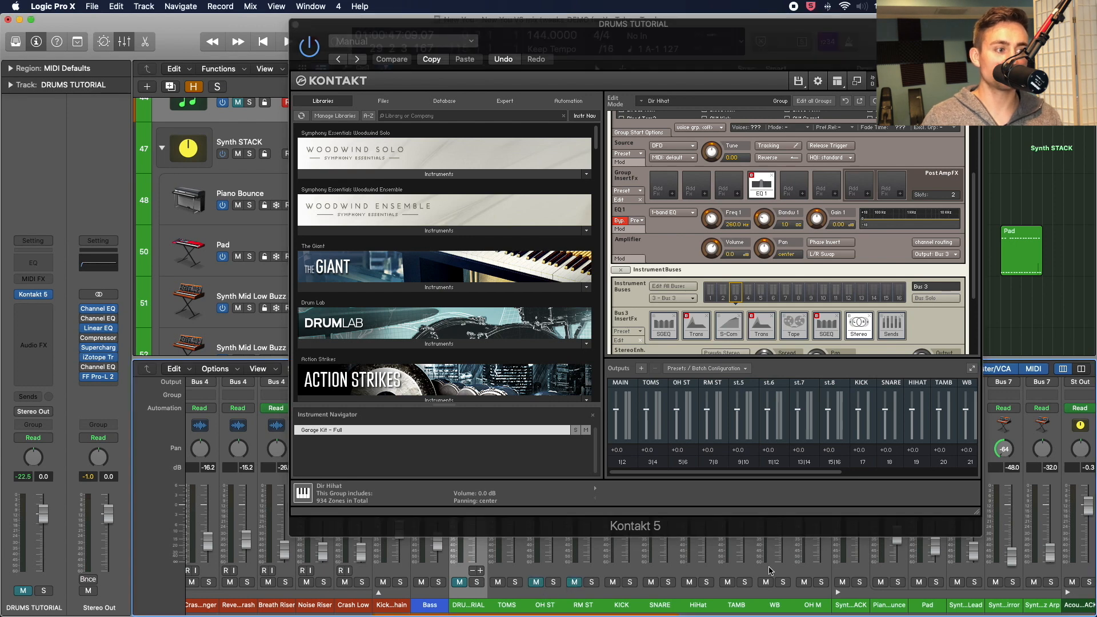
mouse_move(804, 589)
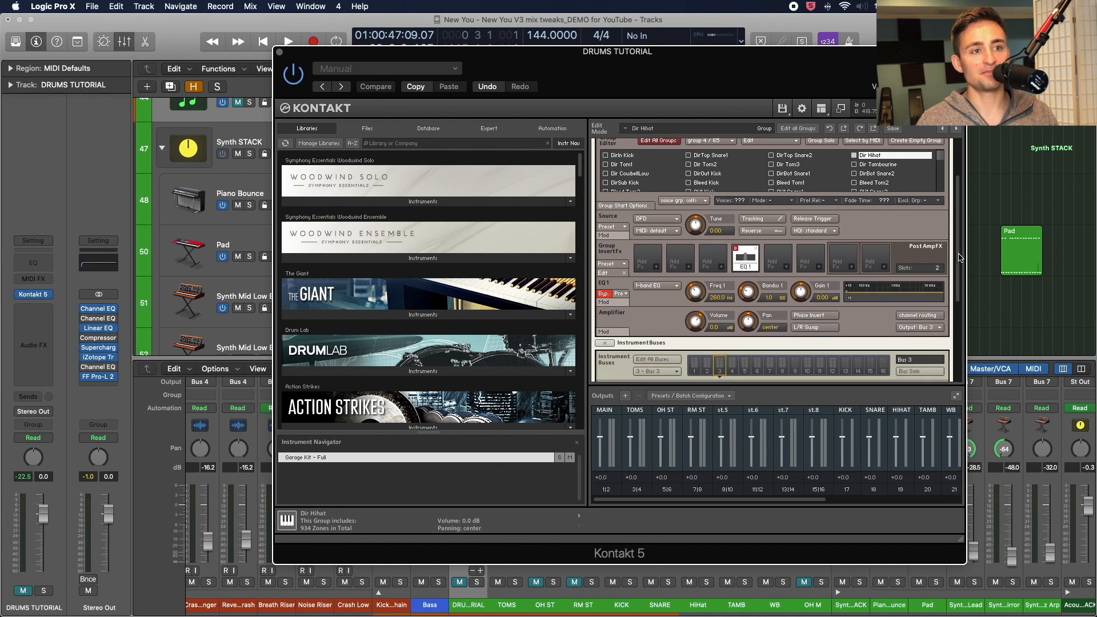
Check the group's available output buses, then collapse the instrument bus editor.
click(937, 326)
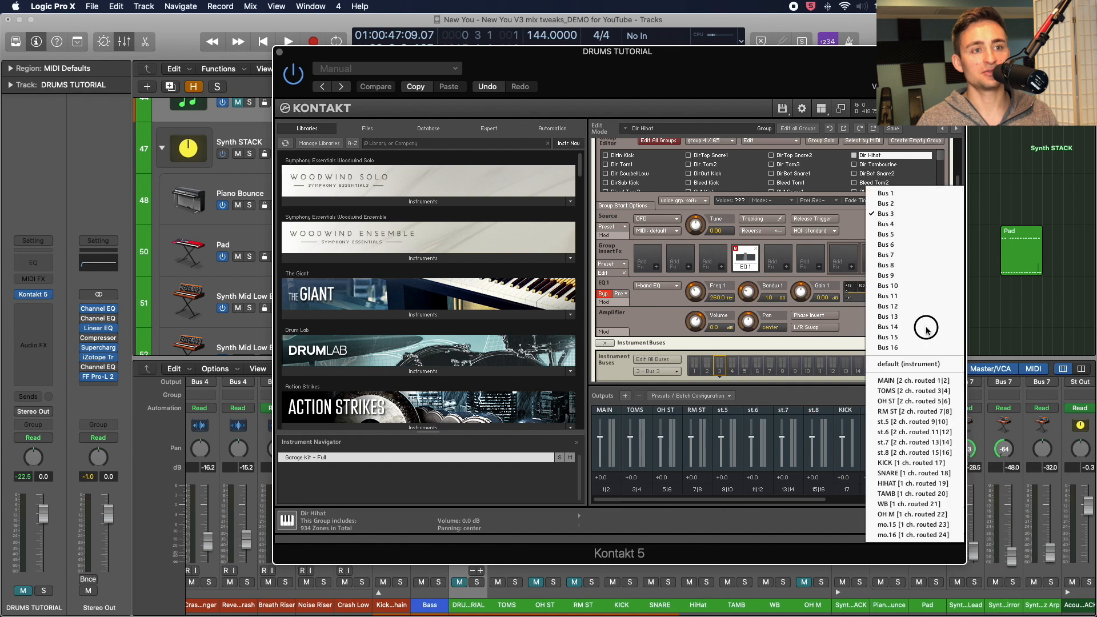
mouse_move(852, 332)
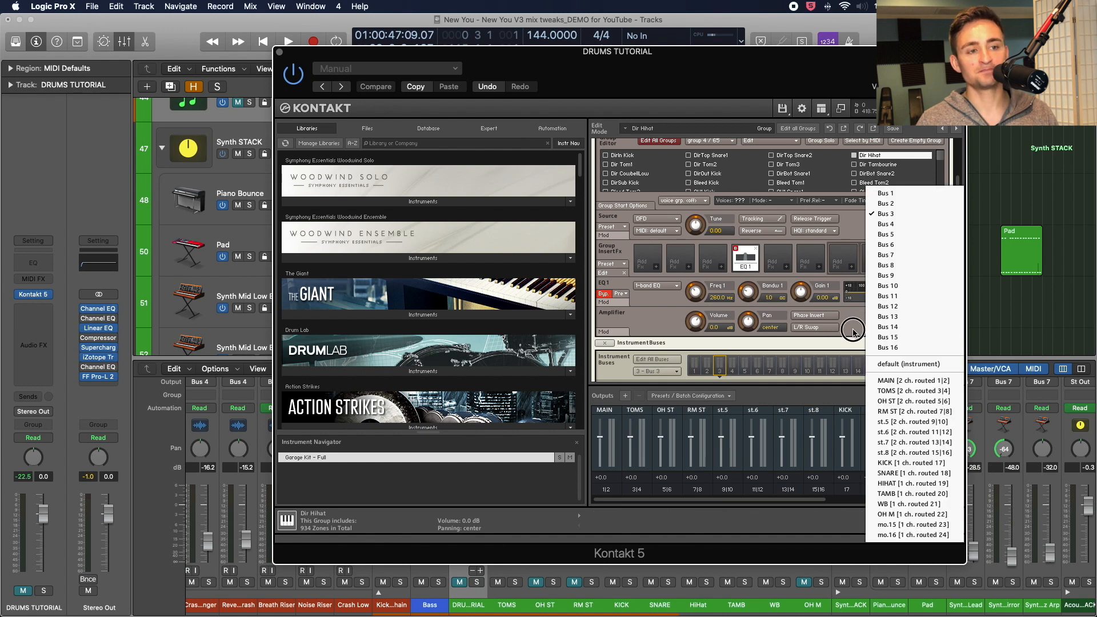
mouse_move(853, 330)
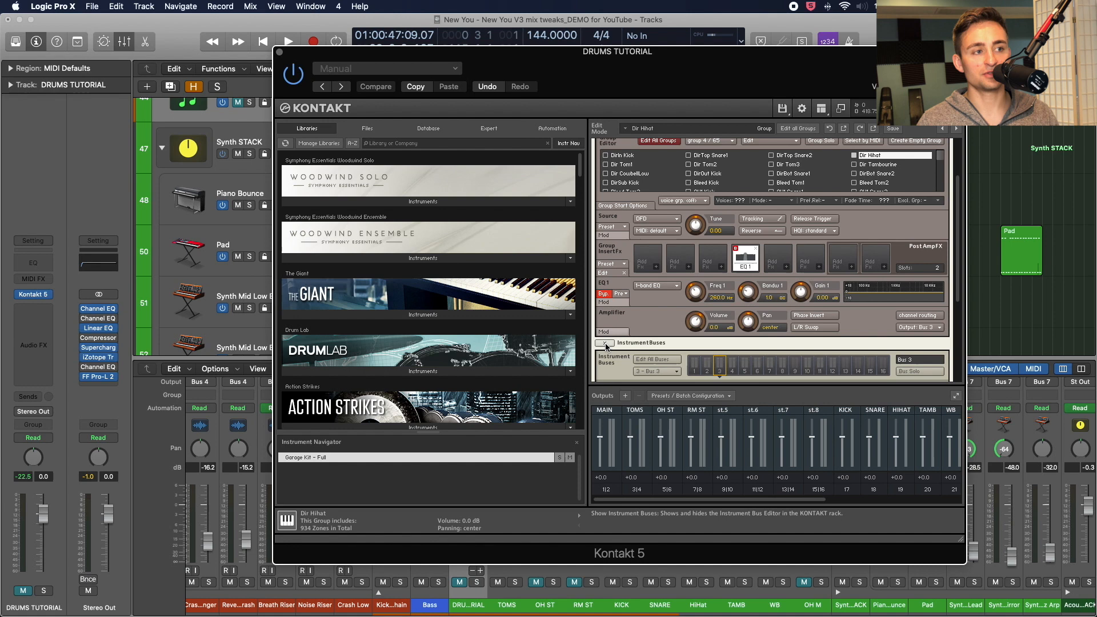
click(600, 342)
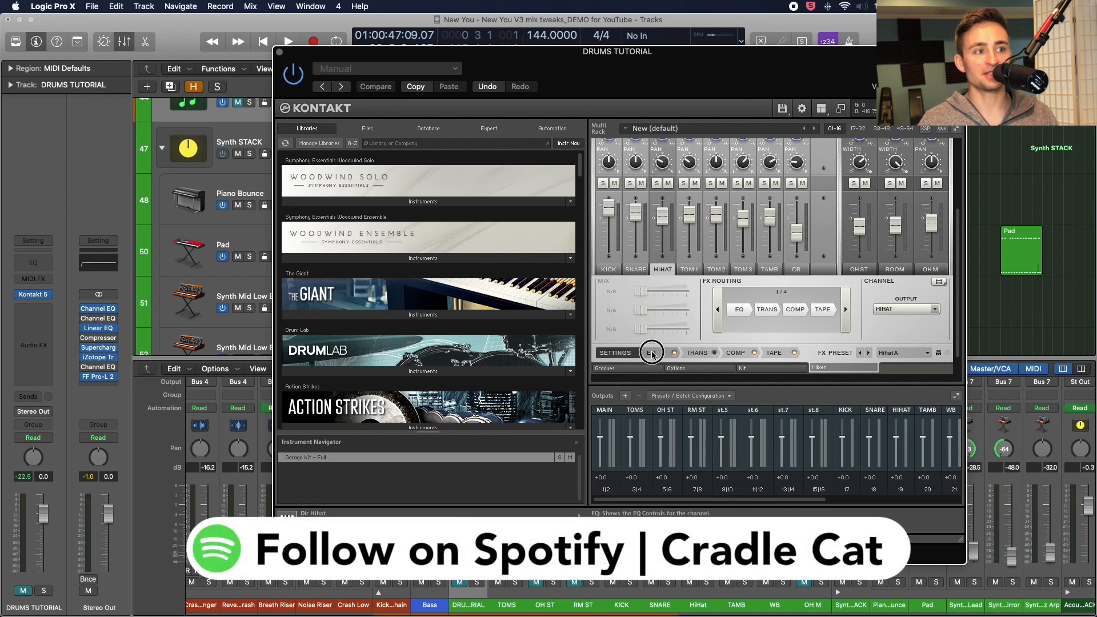
Compare EQ and effect settings on the HIHAT, TOM1, TAMB and KICK channels.
click(650, 353)
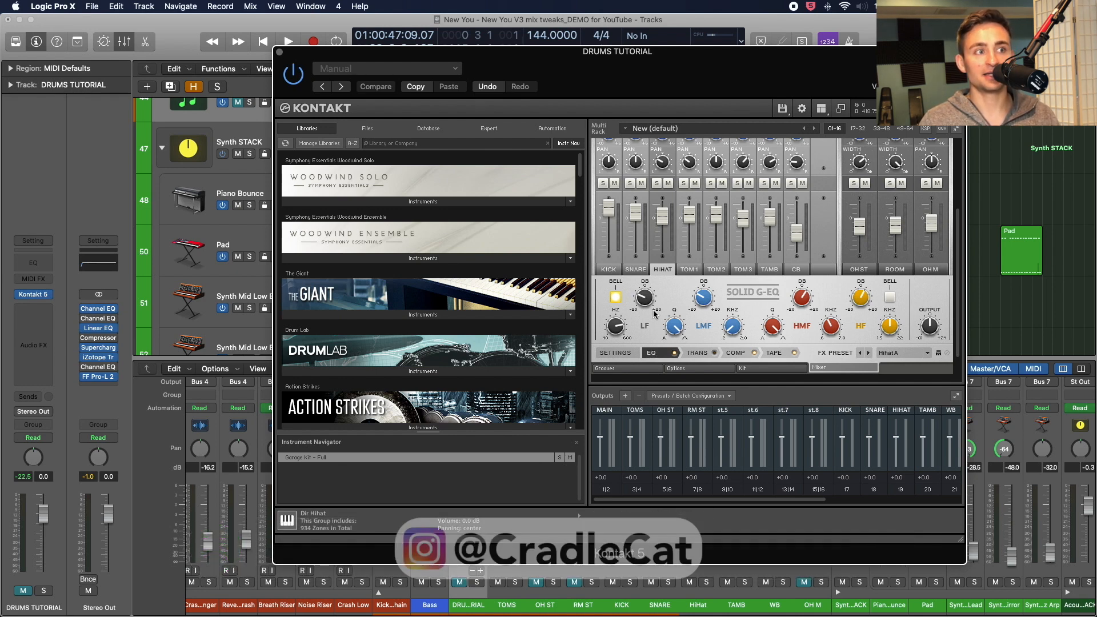
mouse_move(668, 273)
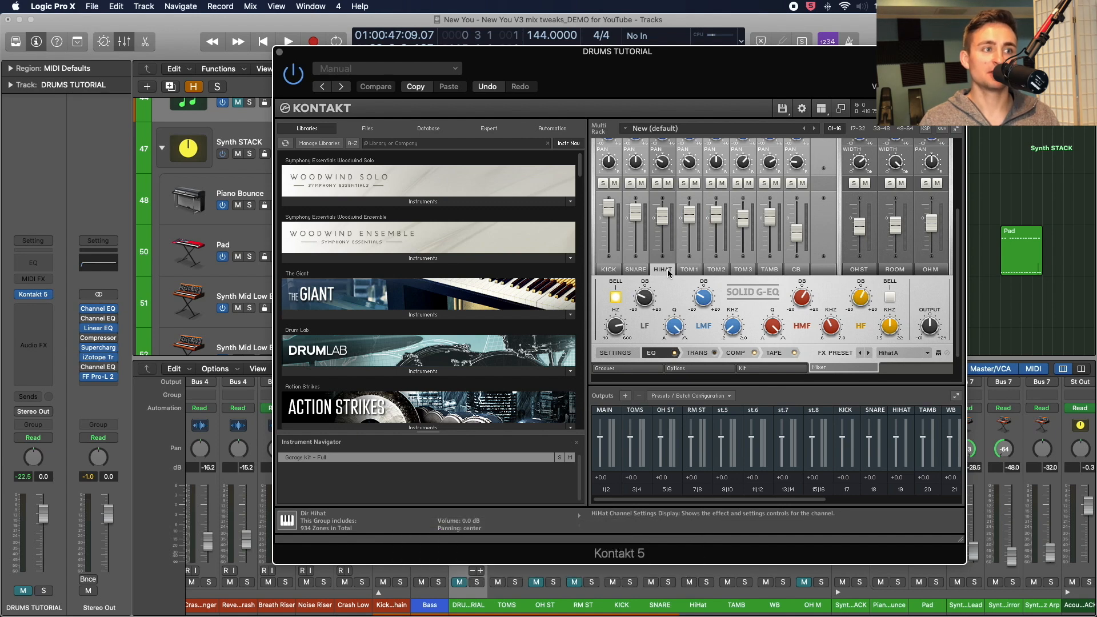
click(774, 352)
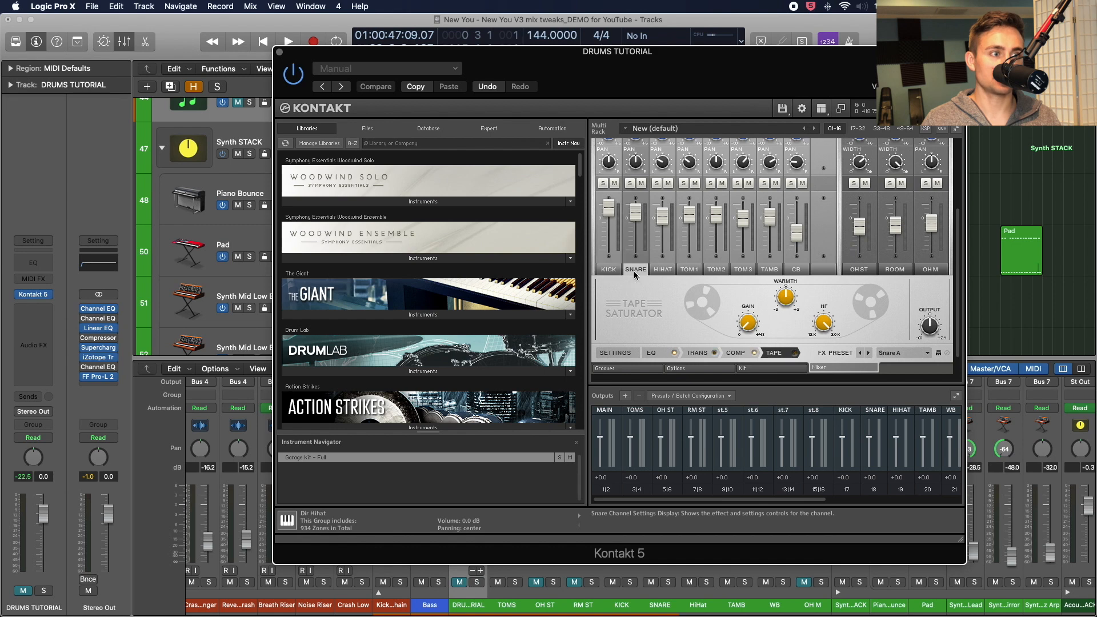
click(715, 269)
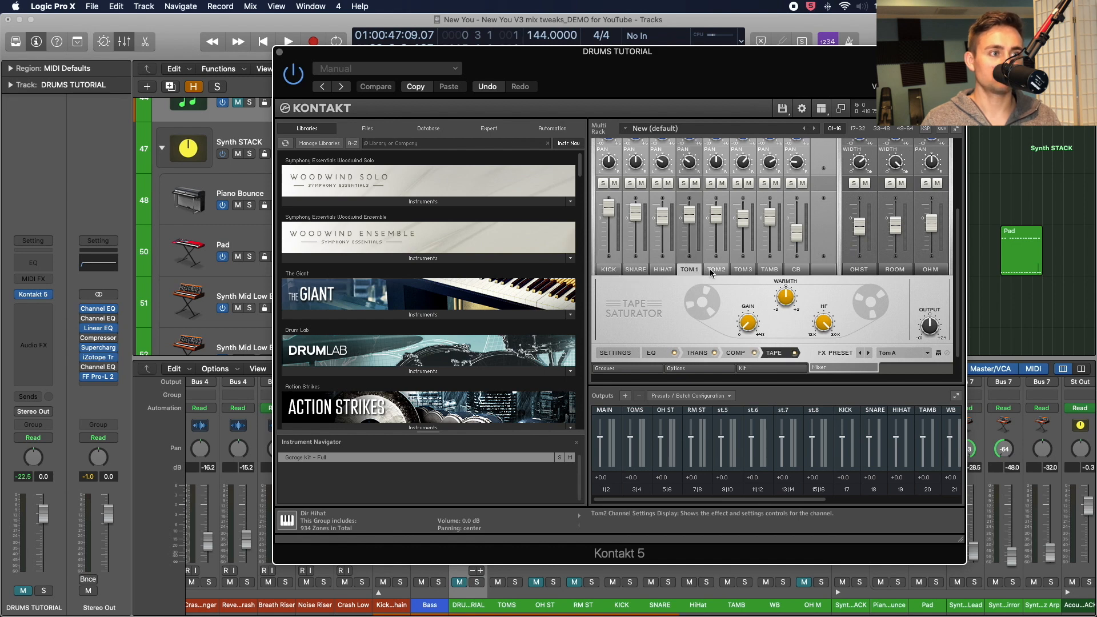
click(742, 269)
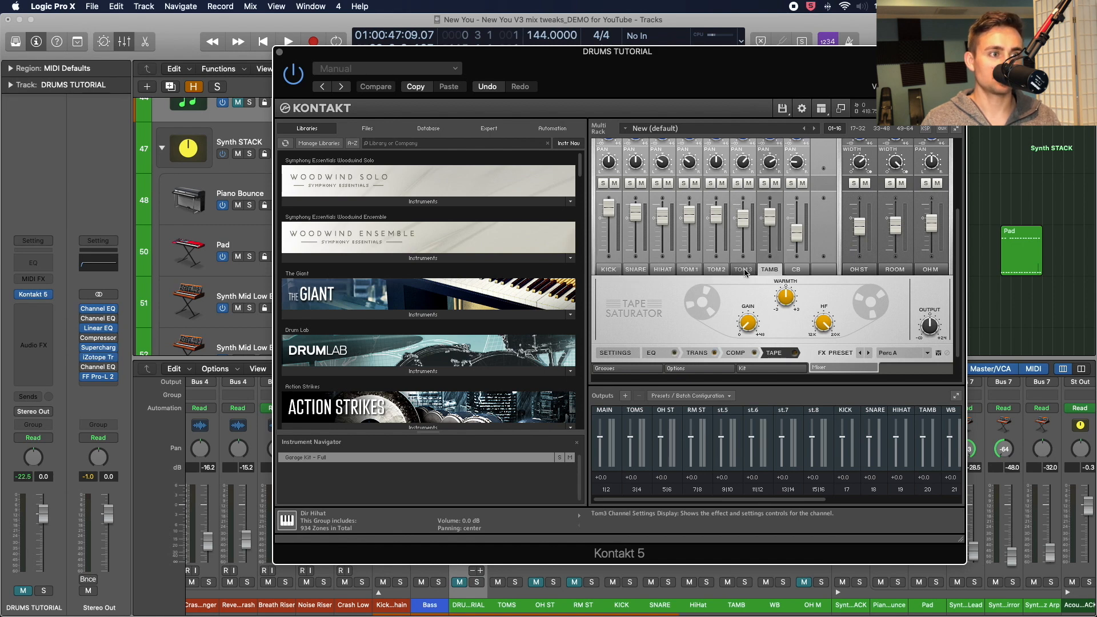
click(607, 269)
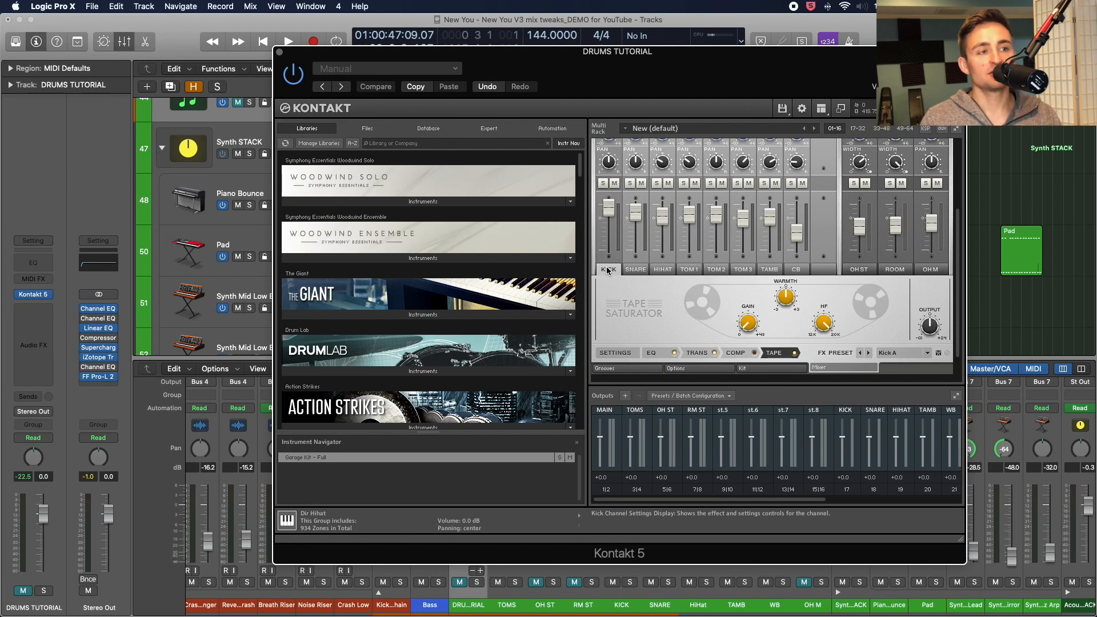
click(661, 269)
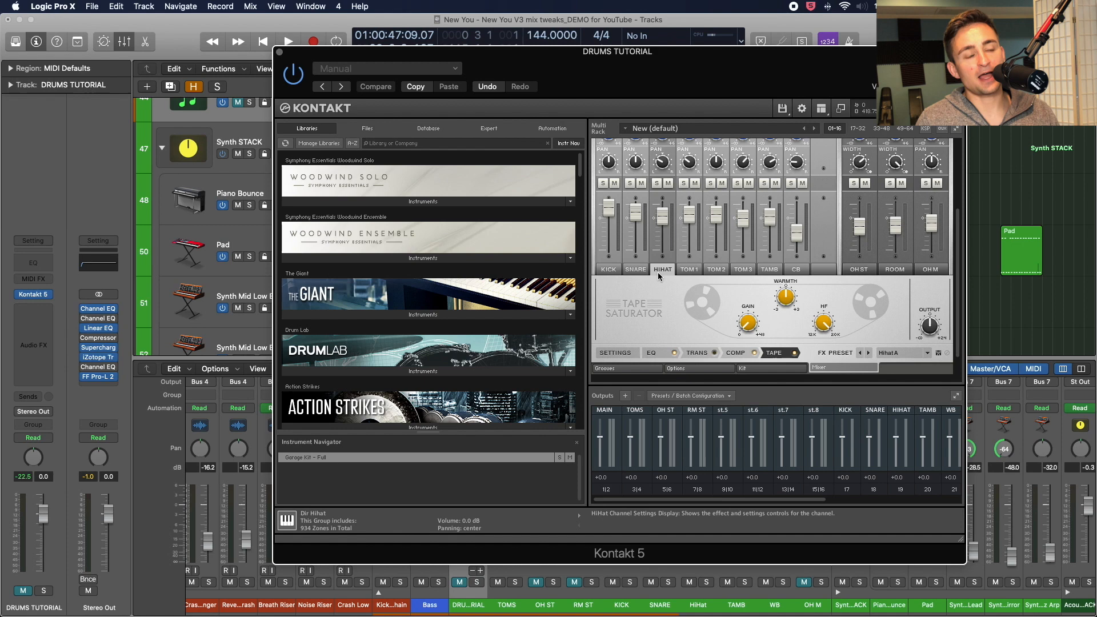
mouse_move(675, 303)
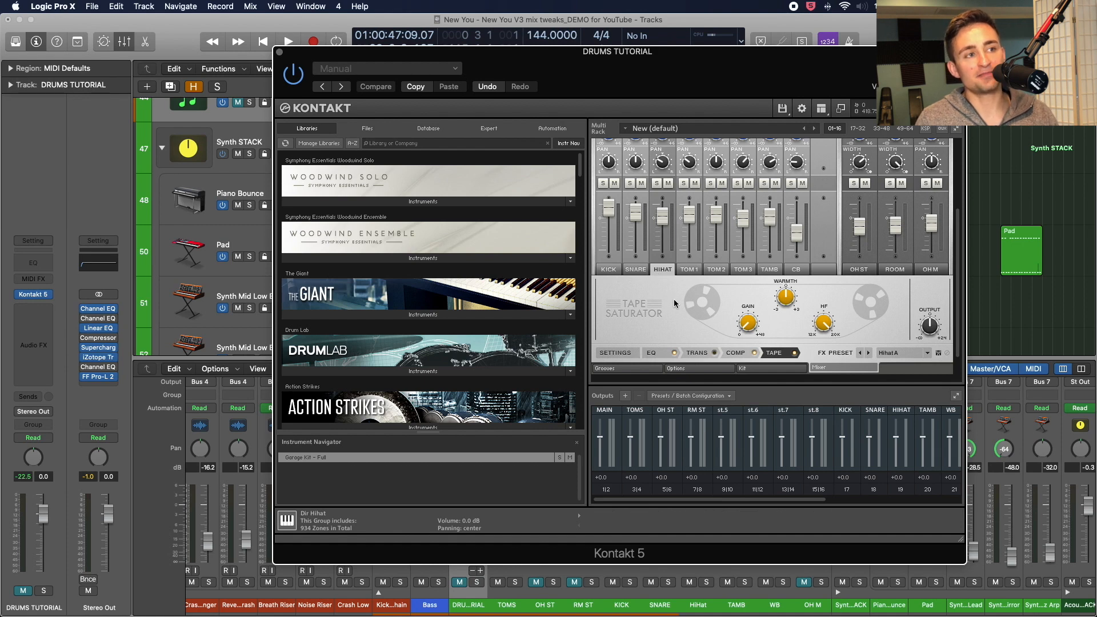
mouse_move(666, 277)
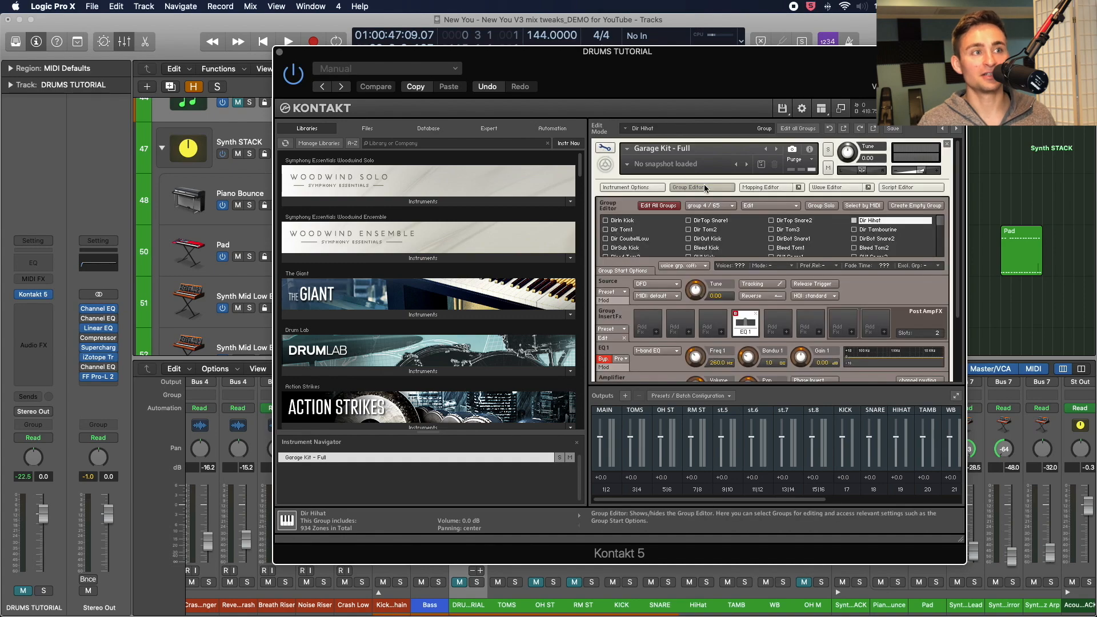
mouse_move(888, 301)
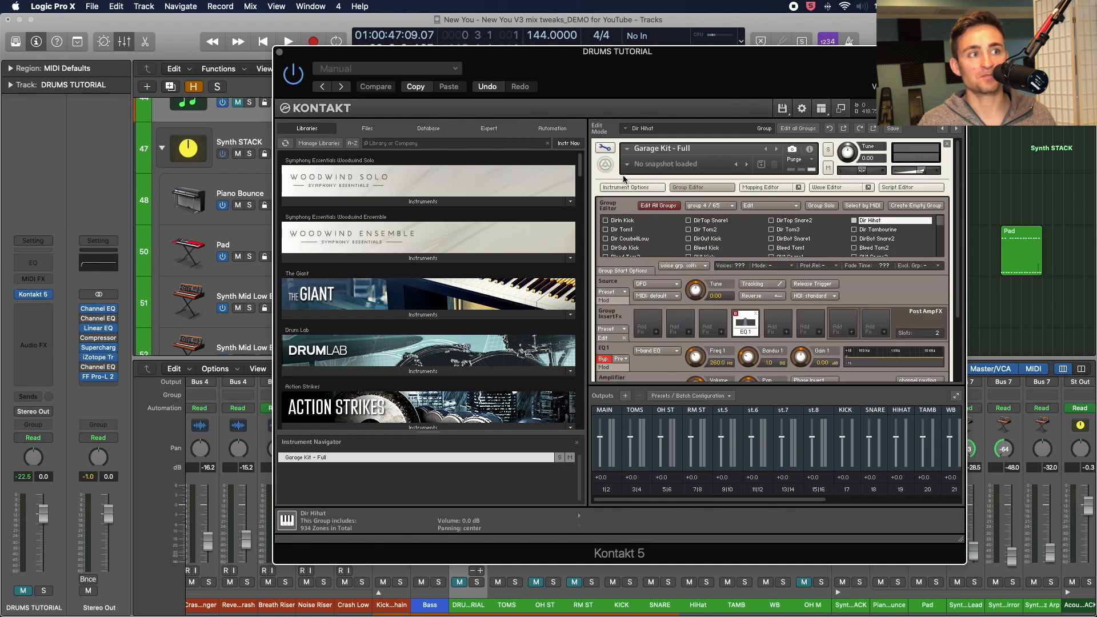
Exit edit mode back to the kit mixer showing the HIHAT tape saturator.
click(630, 187)
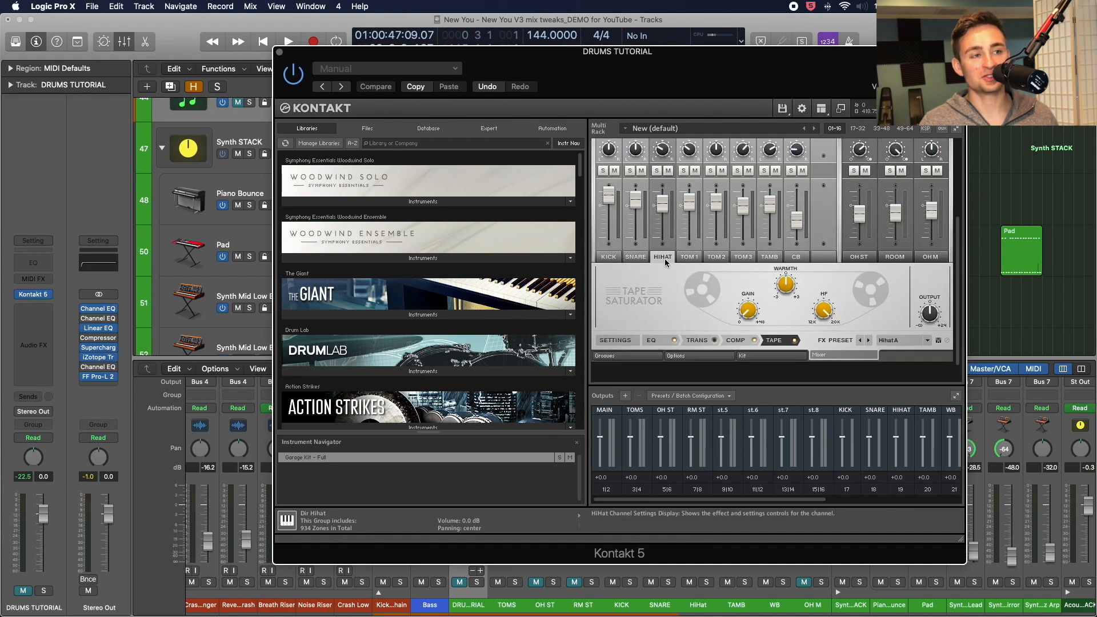
mouse_move(689, 261)
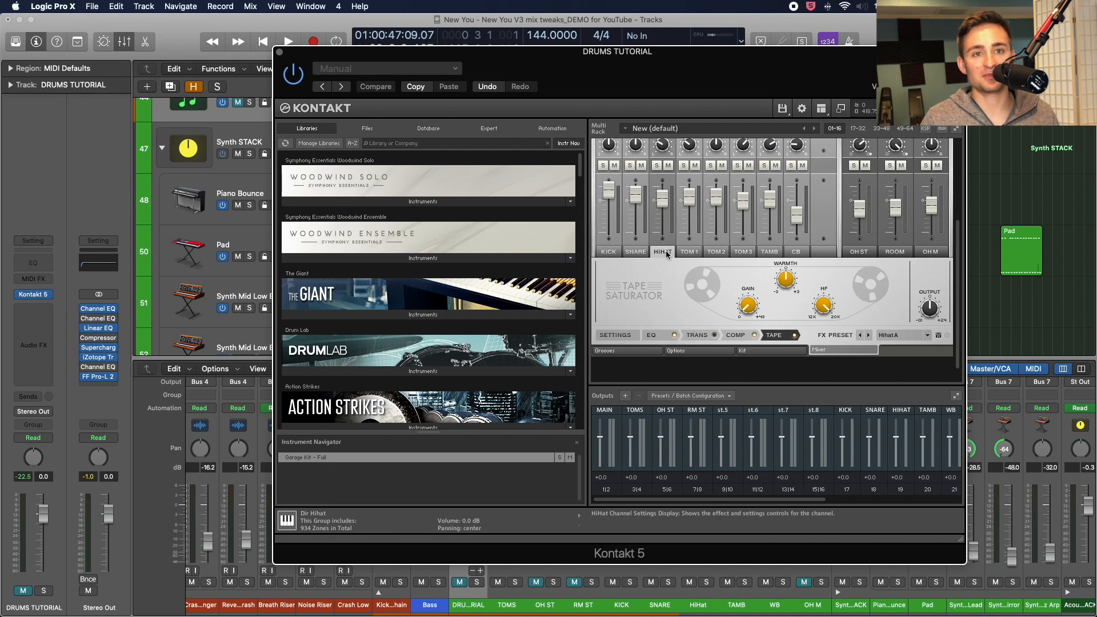
mouse_move(836, 275)
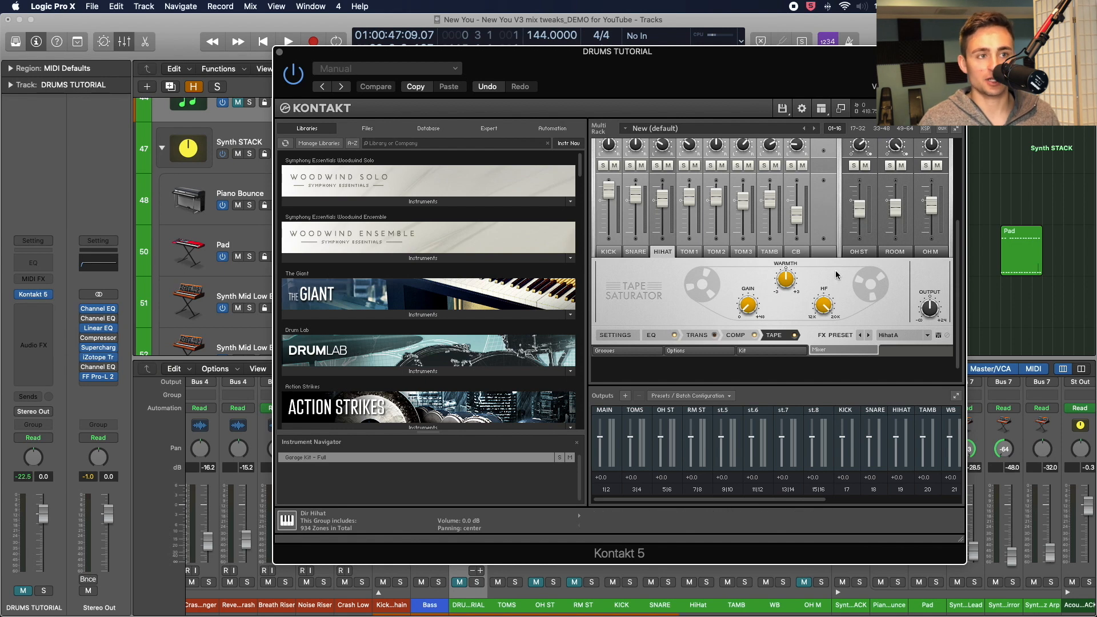
mouse_move(761, 289)
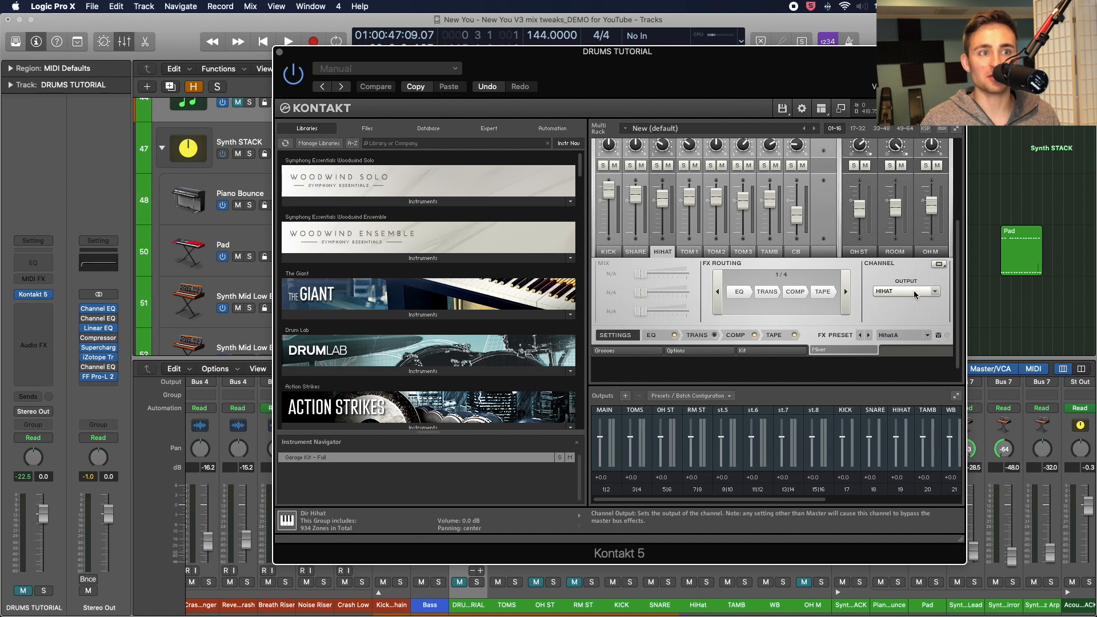
mouse_move(604, 243)
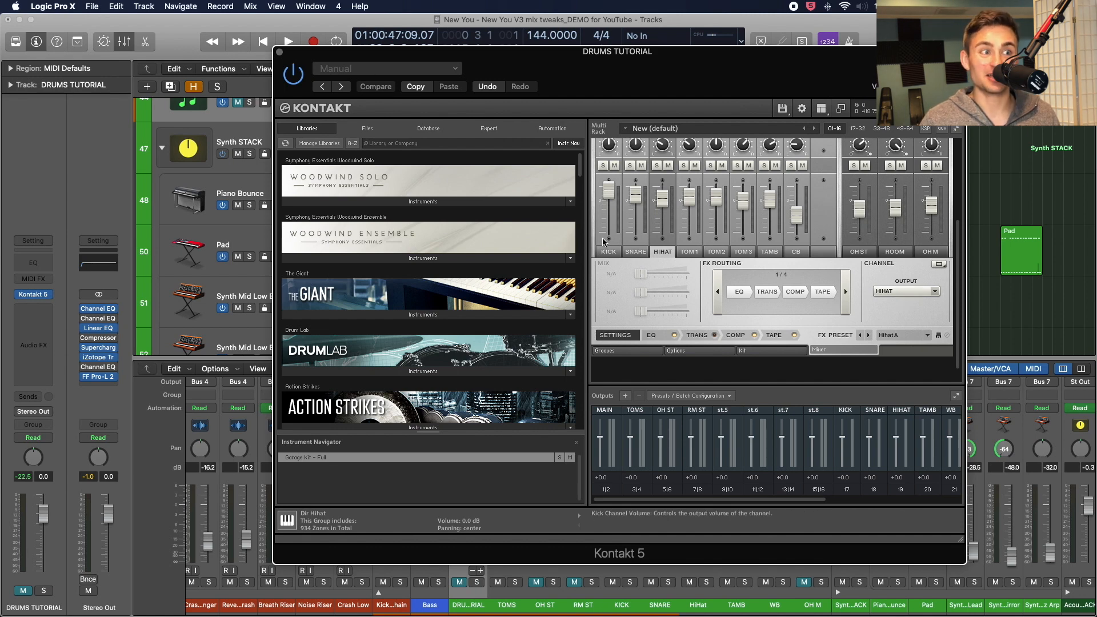
mouse_move(715, 253)
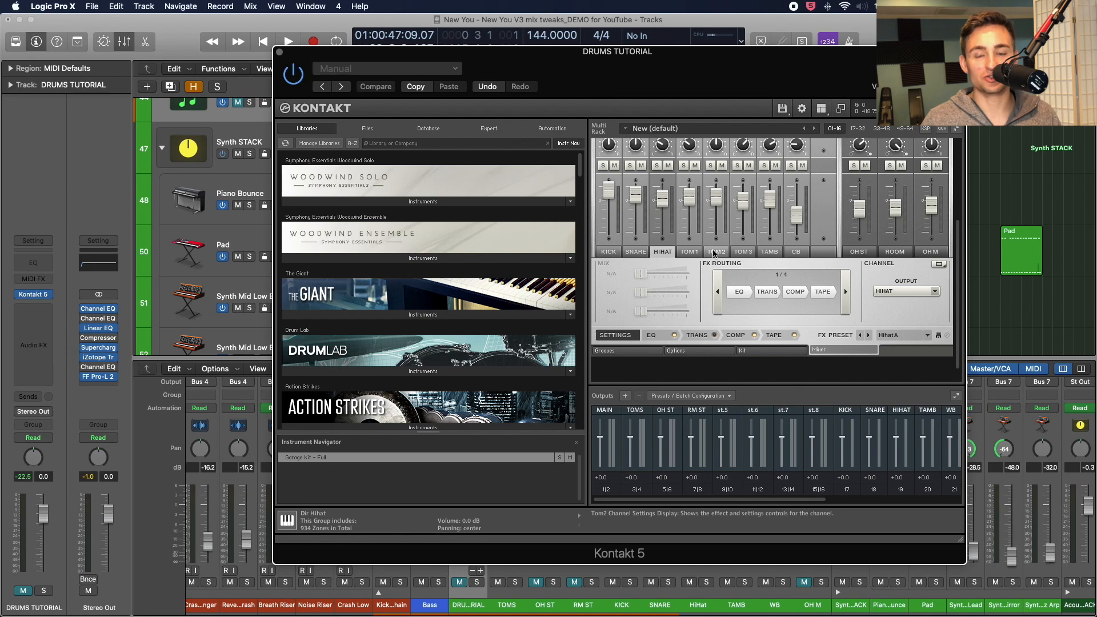
mouse_move(550, 175)
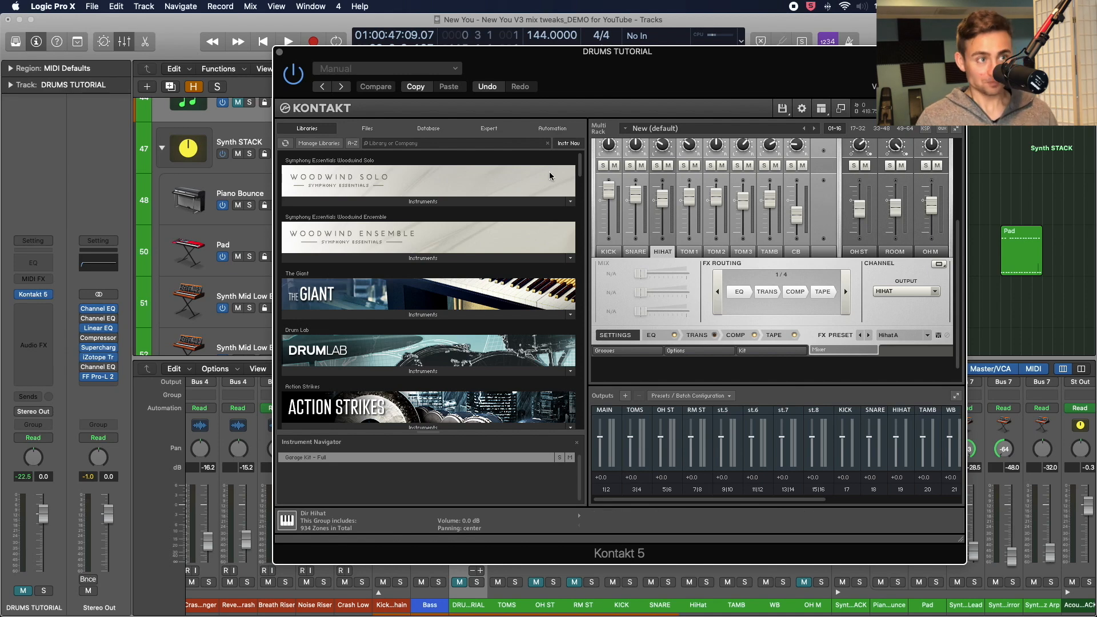
Enter edit mode and scroll to the Dir Hihat amplifier output routed to Bus 3.
click(603, 149)
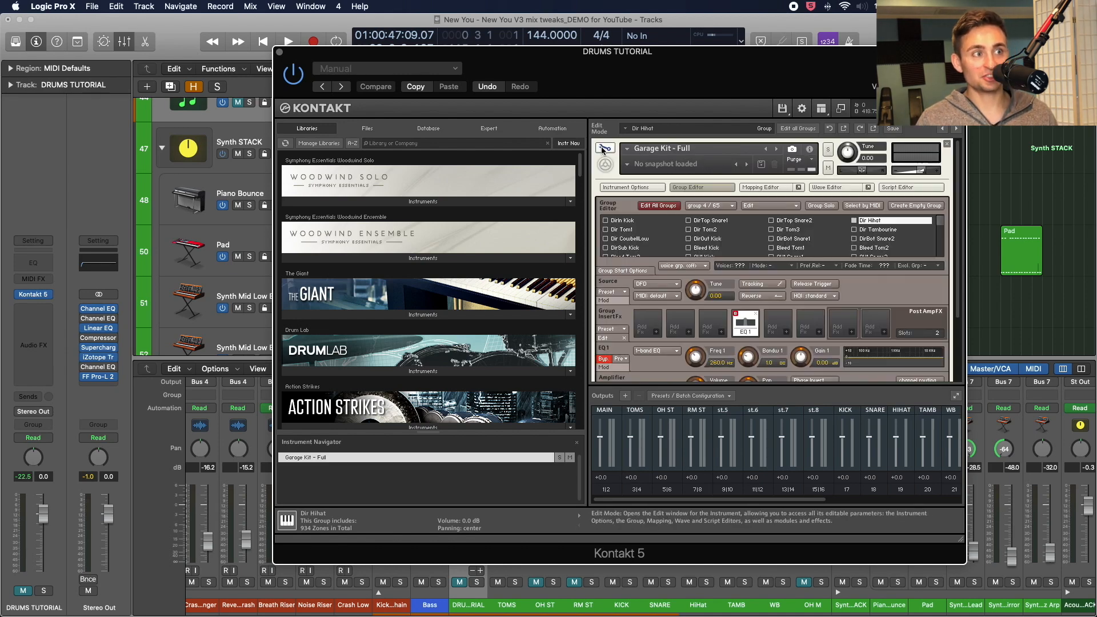
click(603, 147)
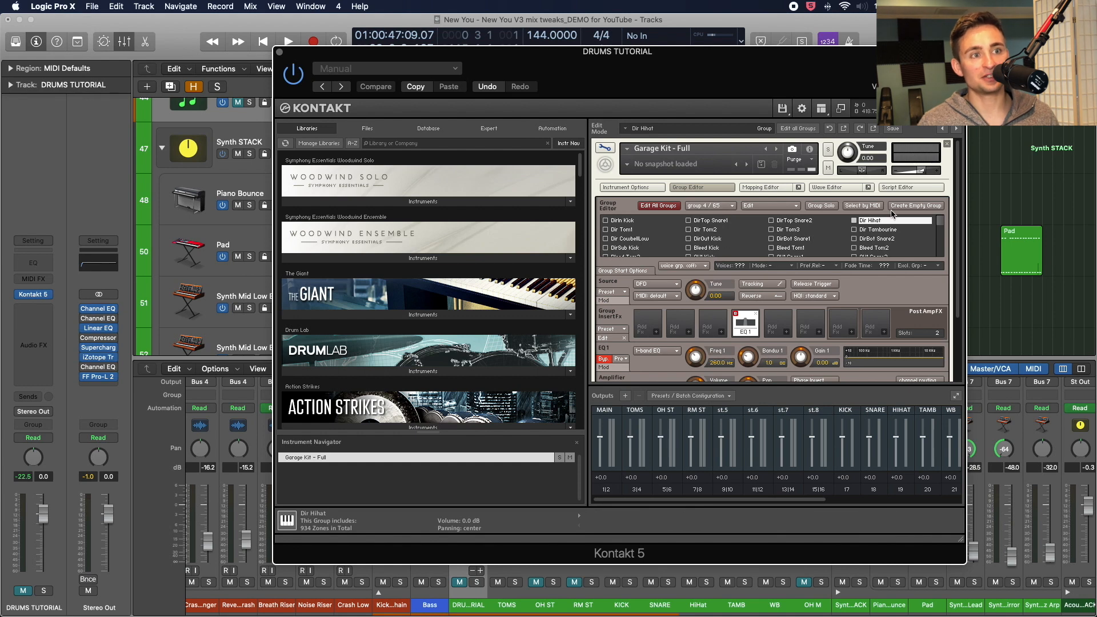
mouse_move(715, 196)
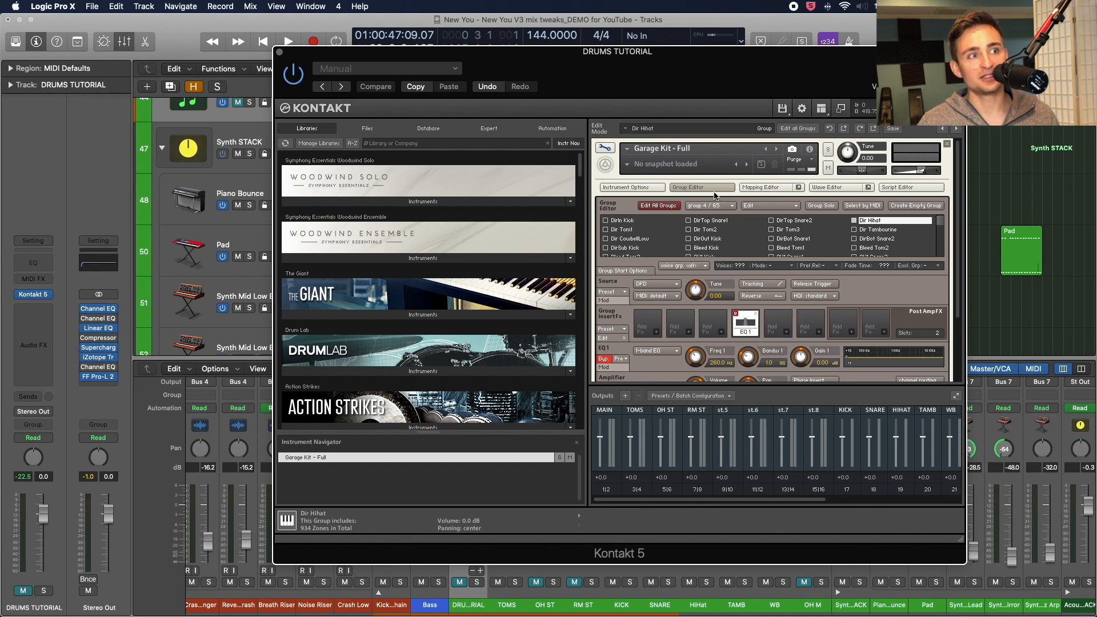
mouse_move(765, 225)
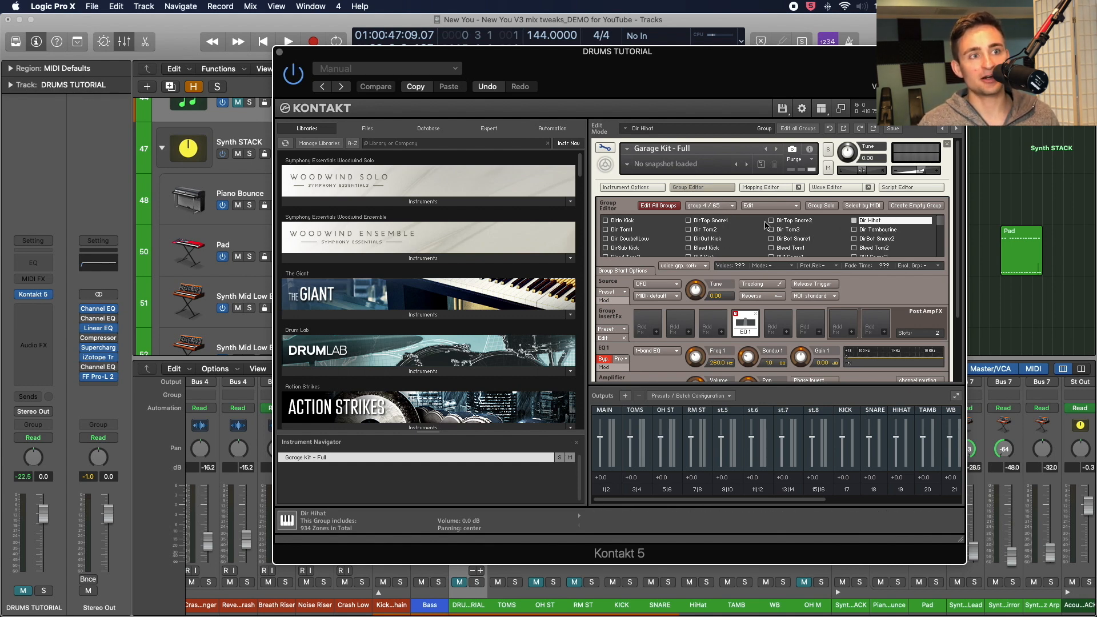
mouse_move(877, 237)
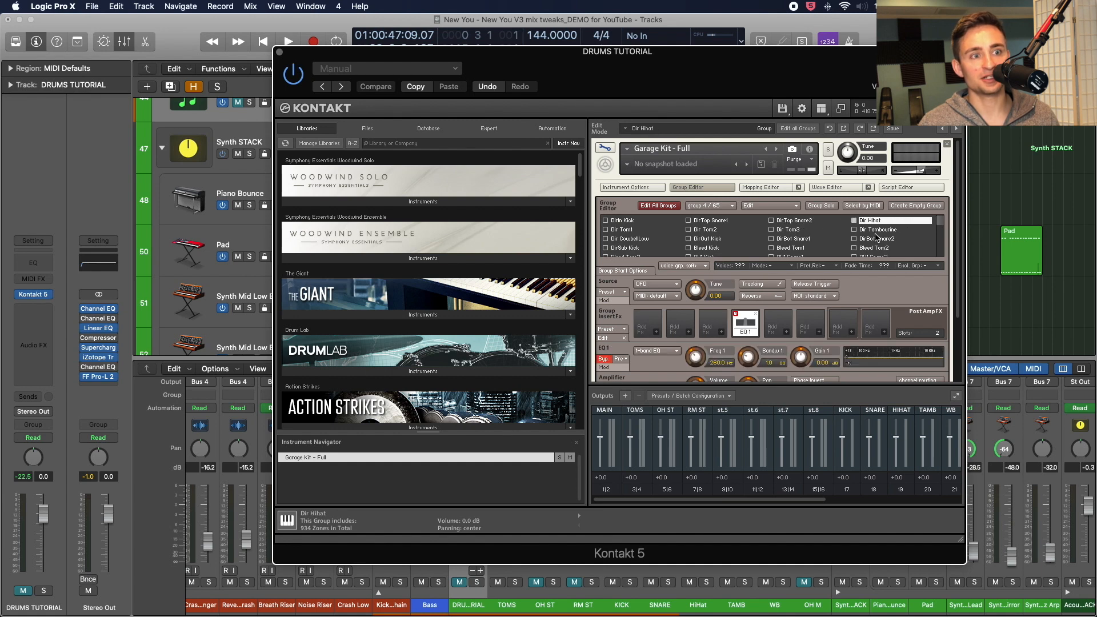
mouse_move(950, 256)
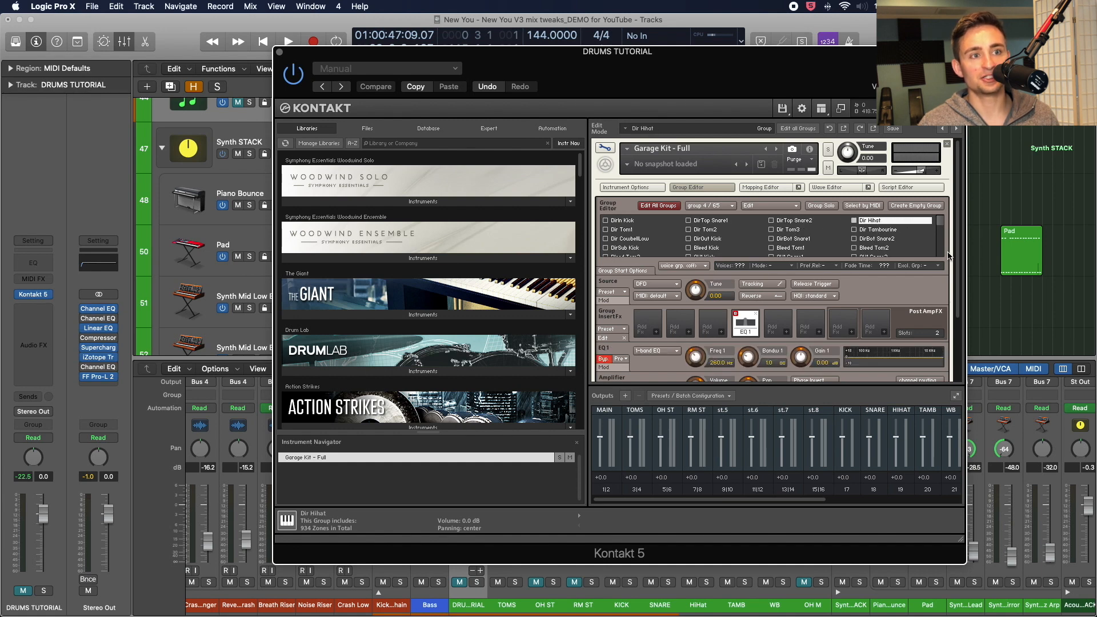
scroll(down, 3)
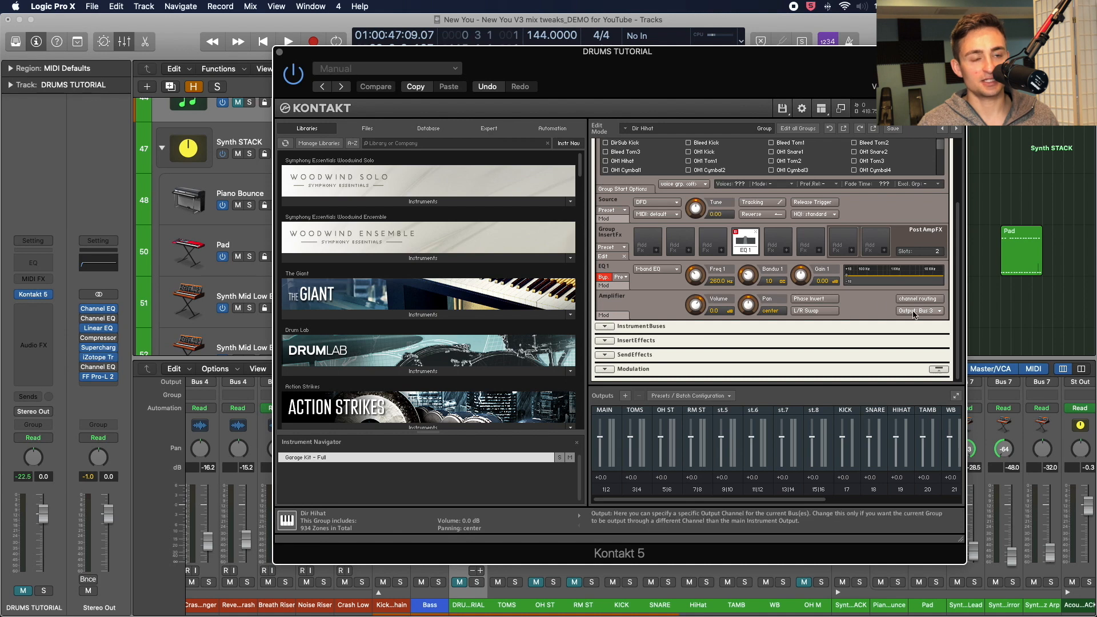
Expand the instrument bus settings and view instrument bus 10.
click(605, 327)
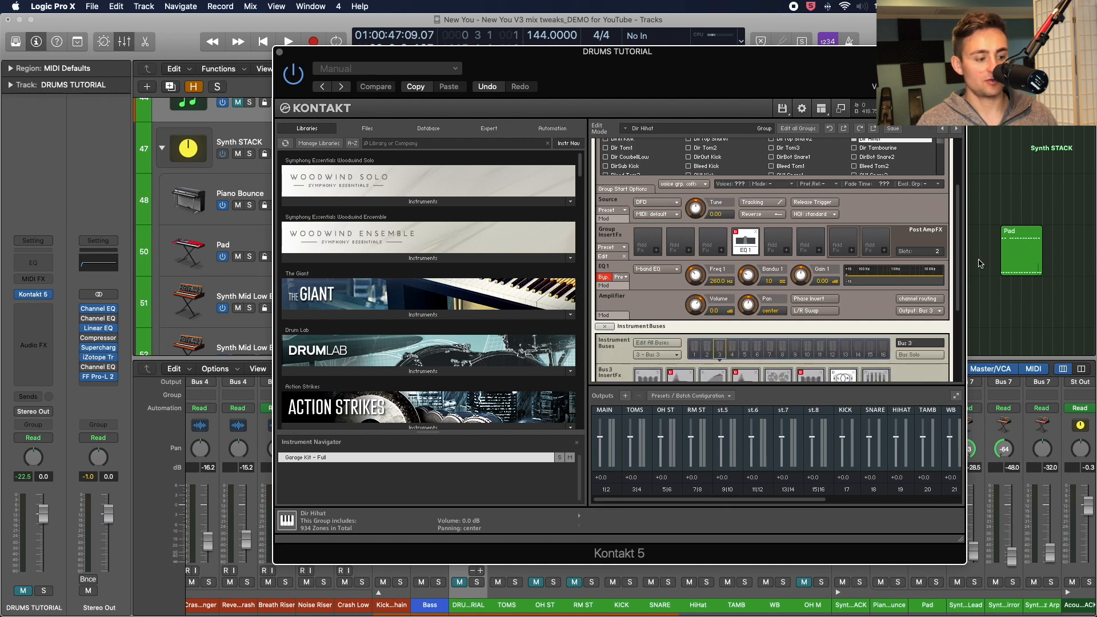
mouse_move(825, 355)
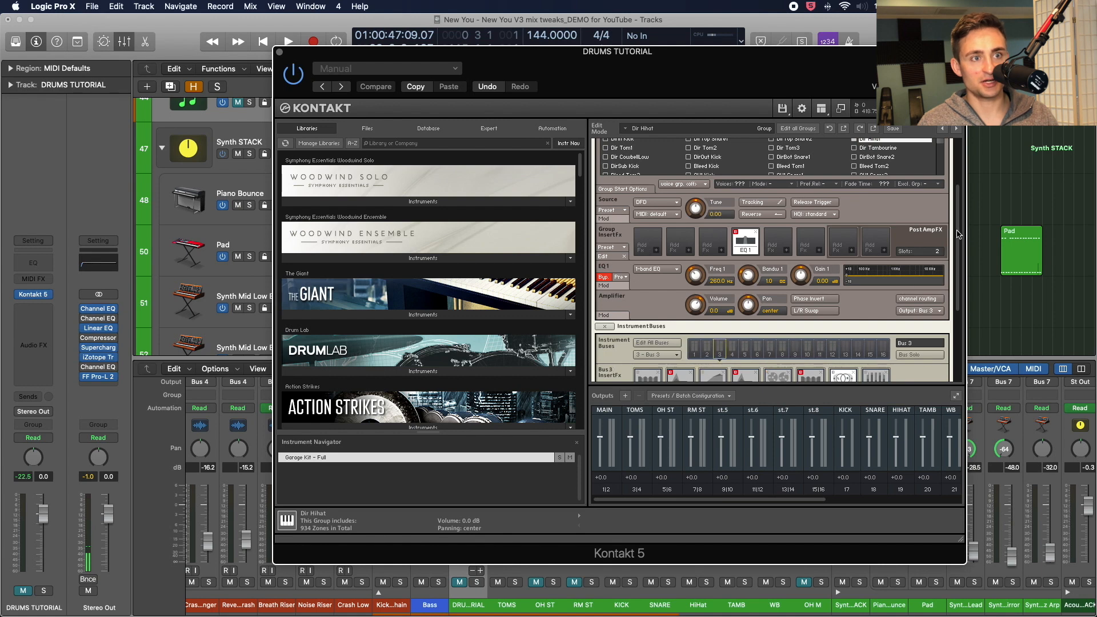
click(807, 236)
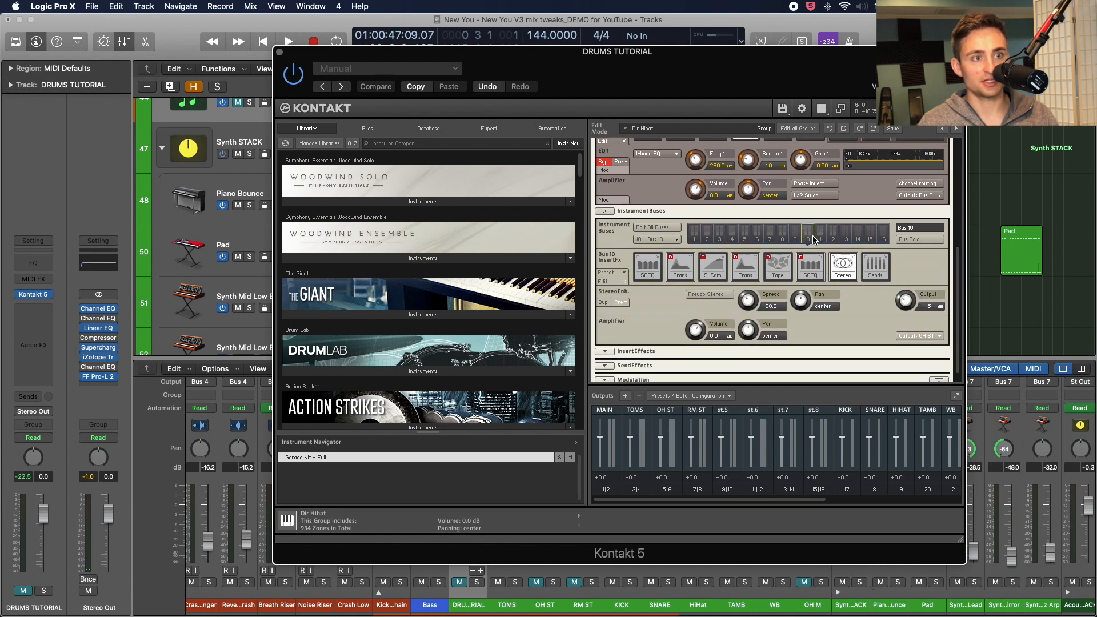
click(820, 239)
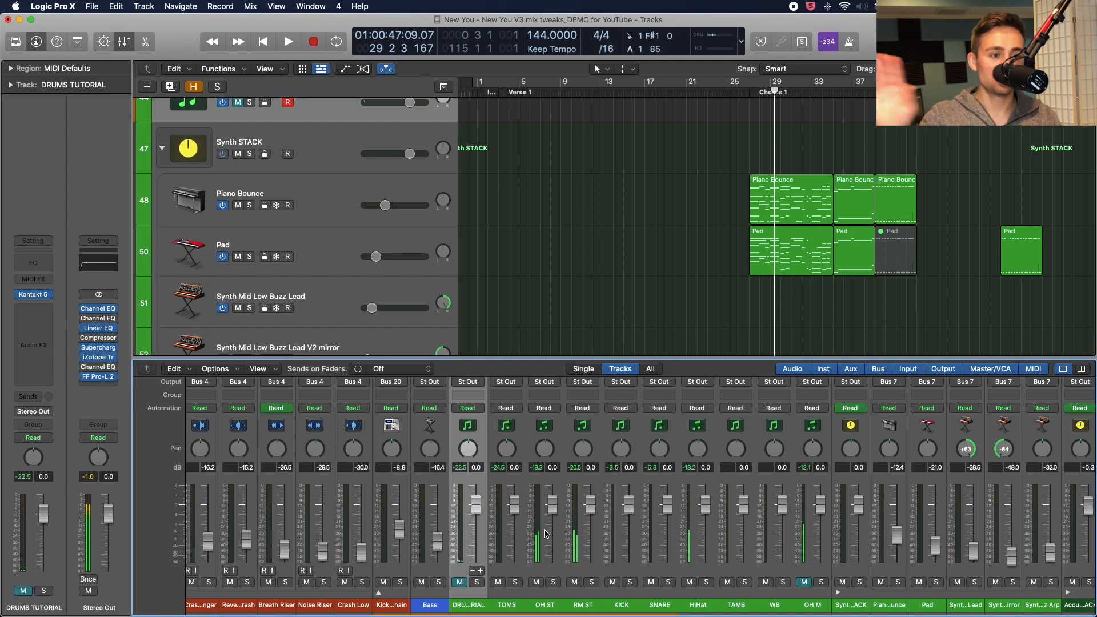
Show the mixer's send slots and scroll right across the drum and guitar channels.
click(804, 582)
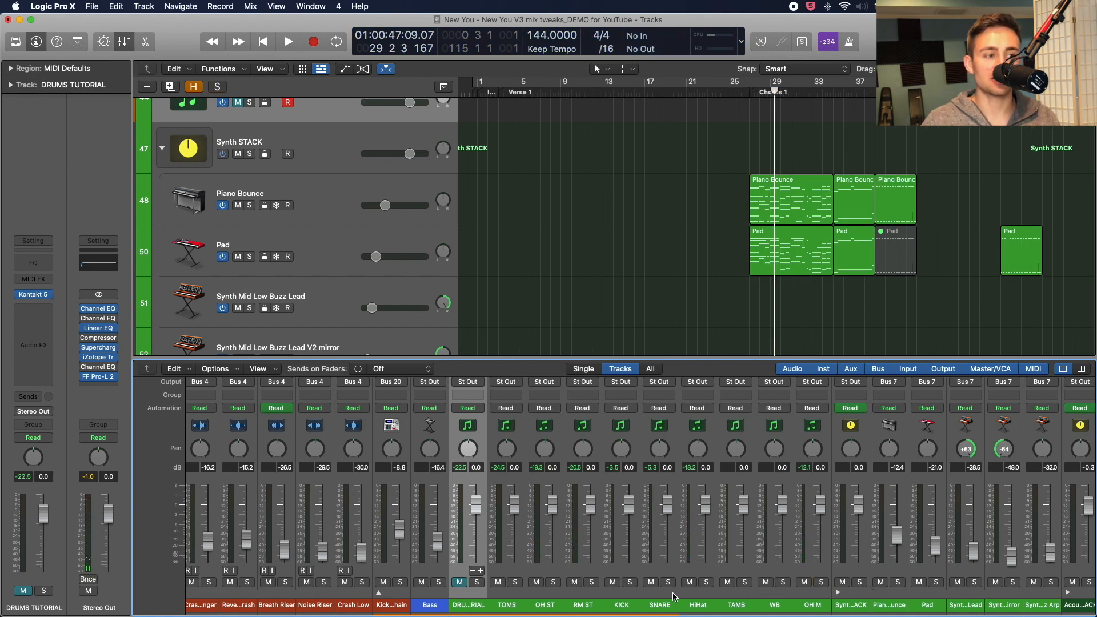
click(707, 582)
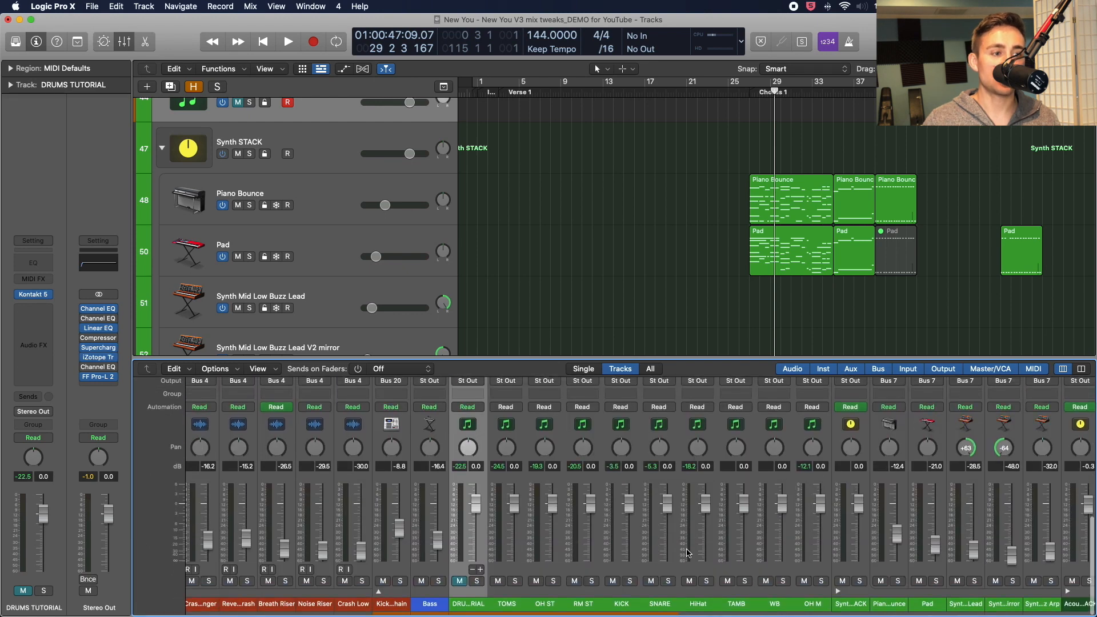
scroll(right, 3)
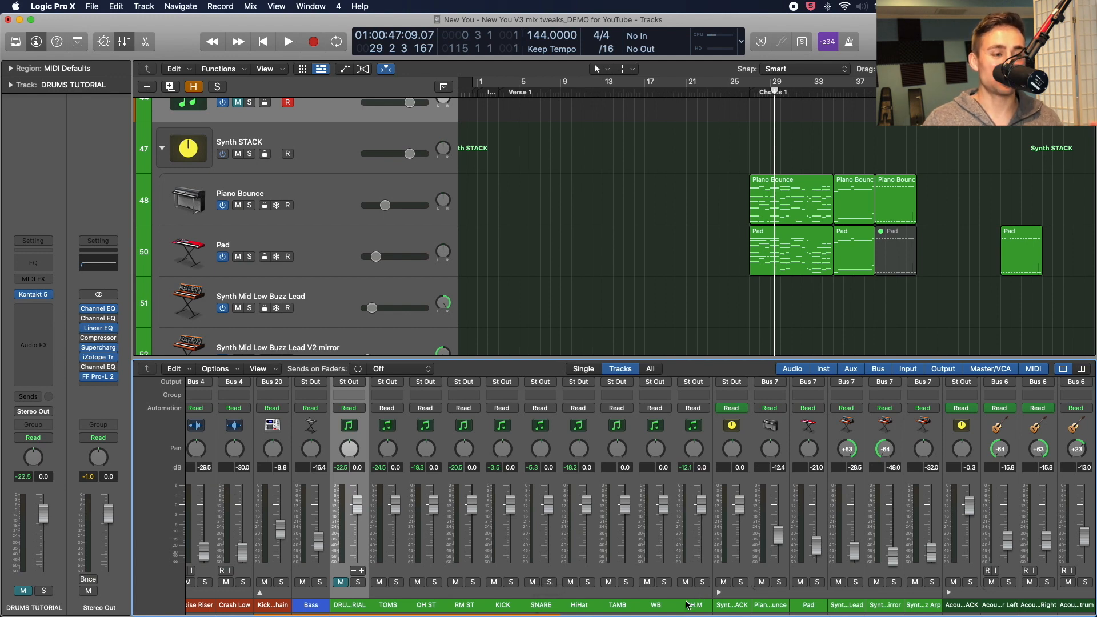
mouse_move(689, 598)
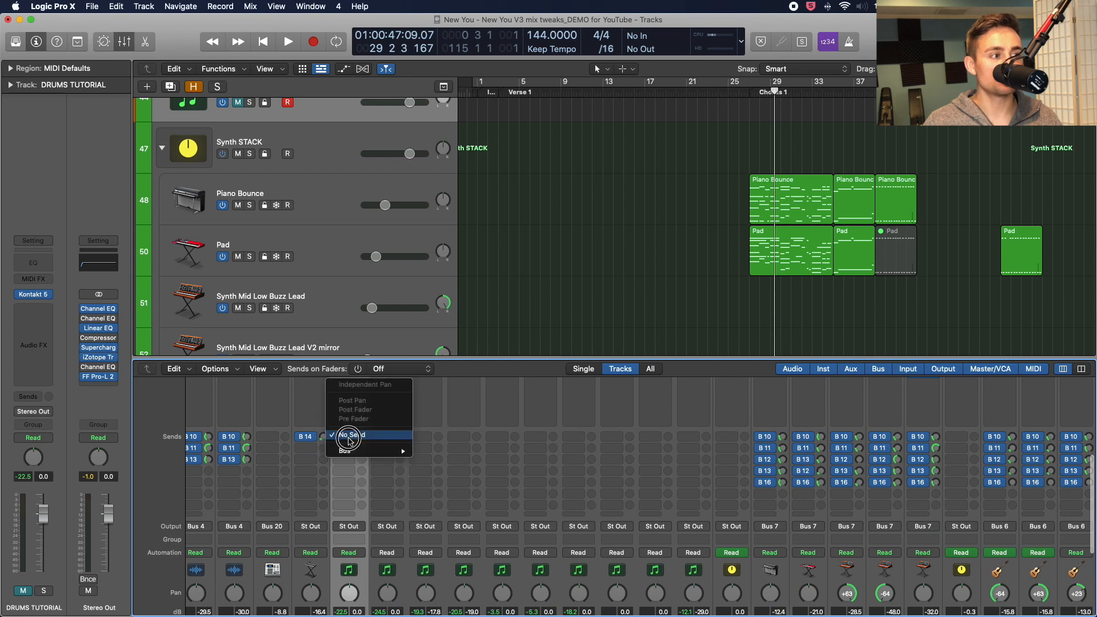
Leave DRUMS TUTORIAL at No Send and start a Bus 10 VERB Short send on the next drum channel.
click(352, 434)
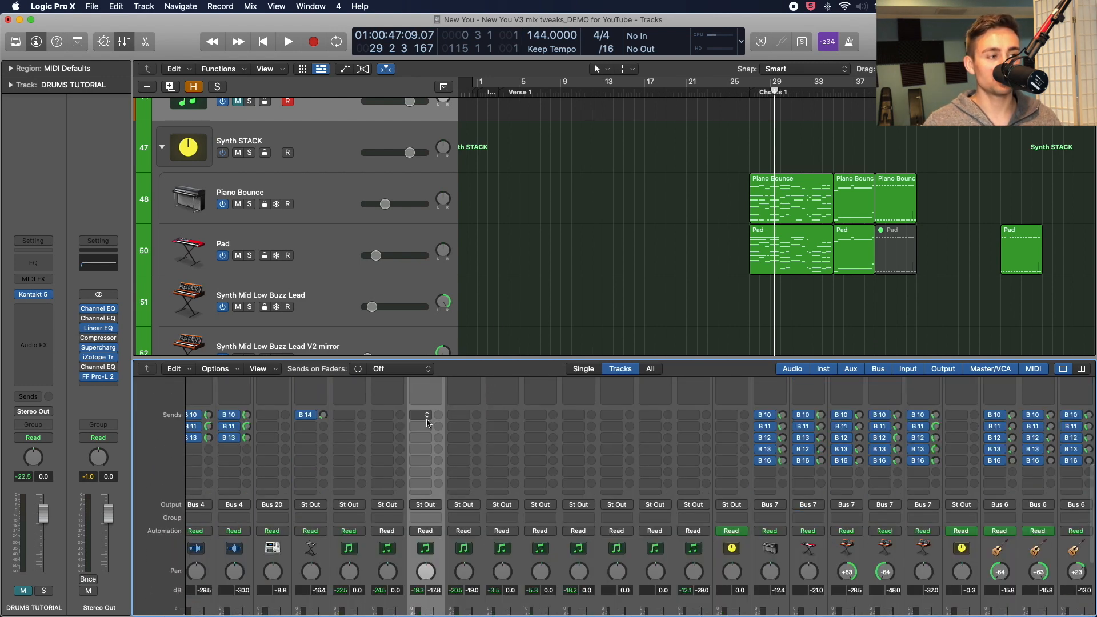
click(425, 414)
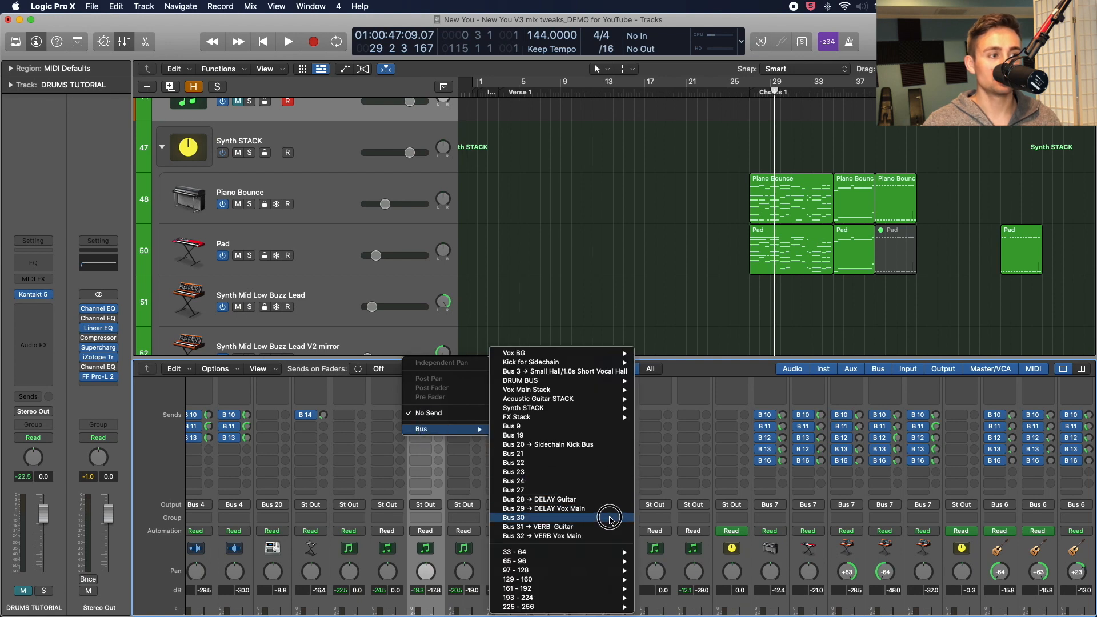
mouse_move(546, 417)
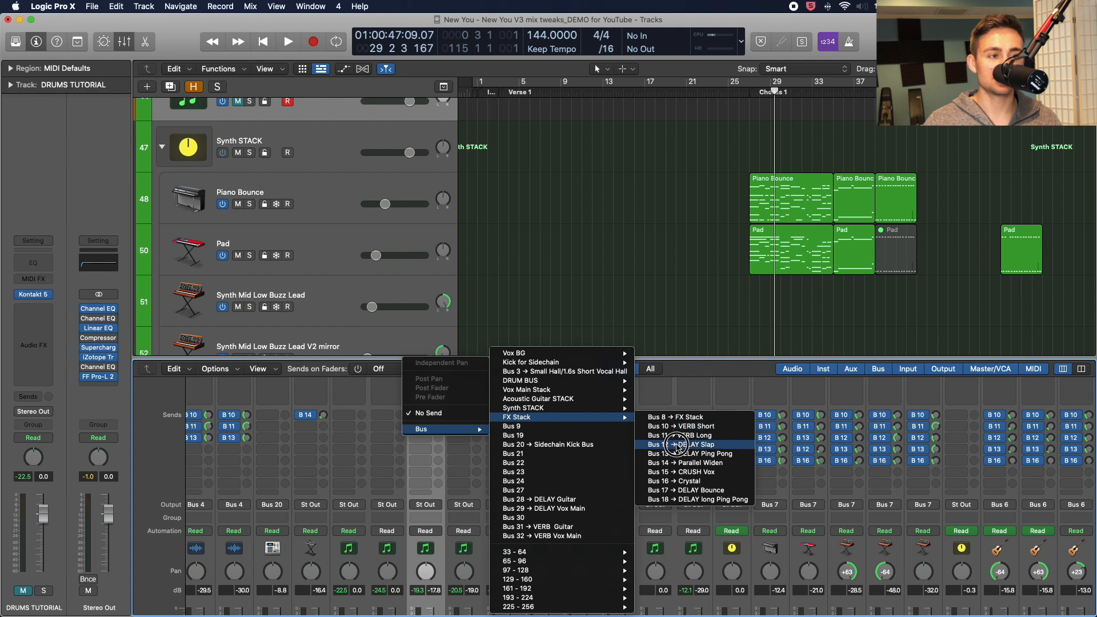
mouse_move(679, 426)
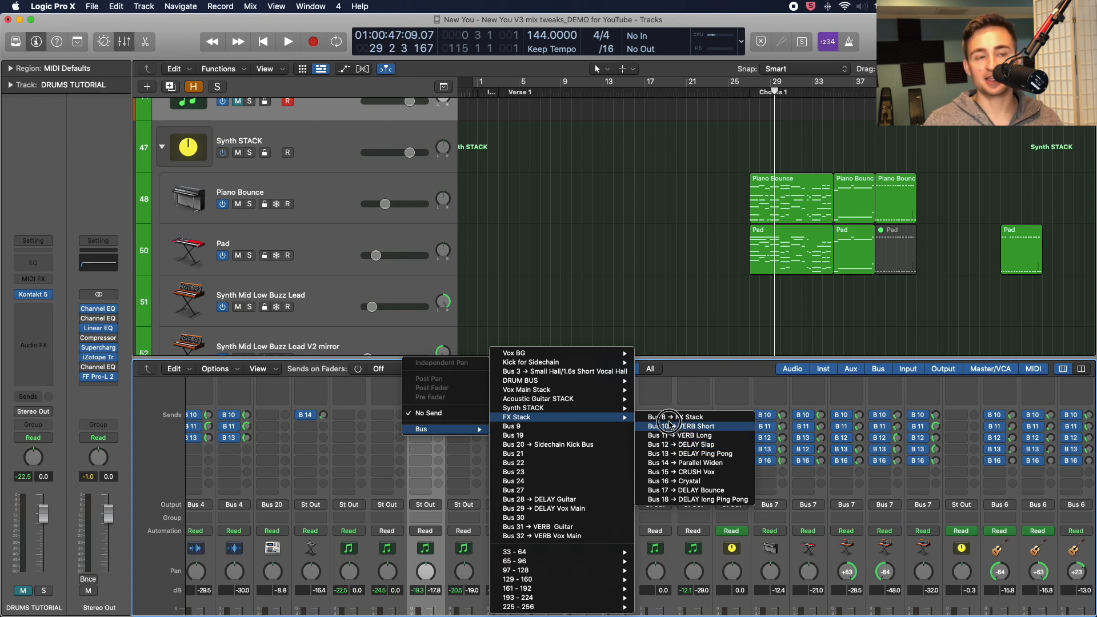